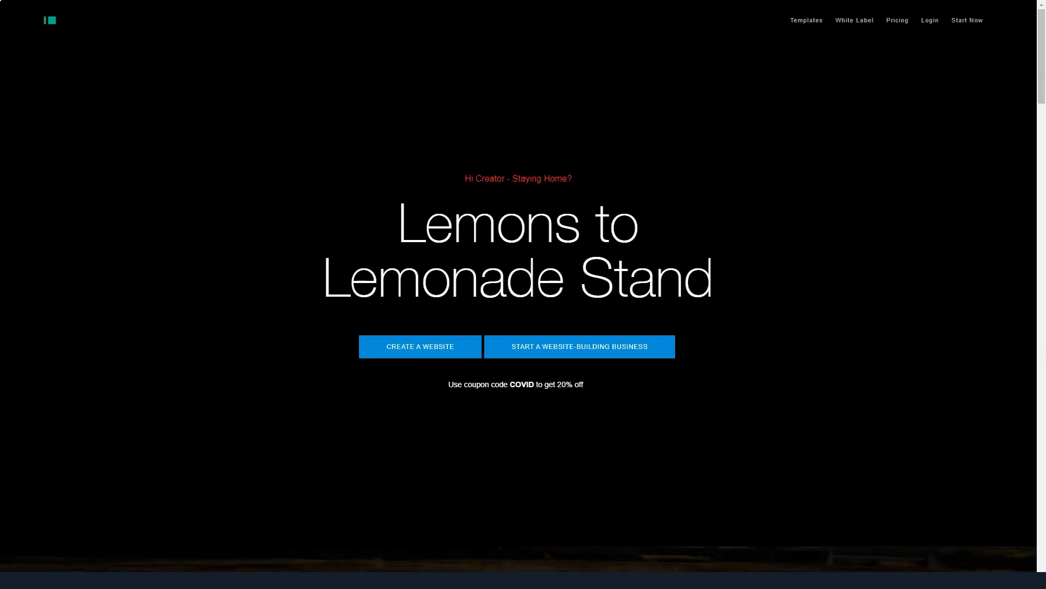
Scroll the IM Creator homepage past the sites-built banner to the Free For All features grid
scroll(down, 3)
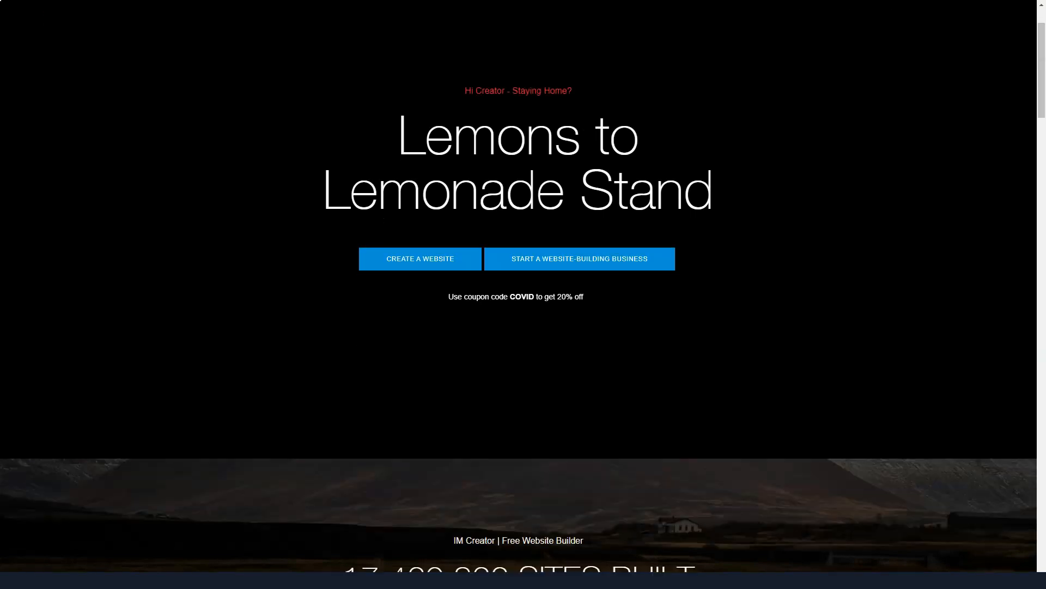
scroll(down, 3)
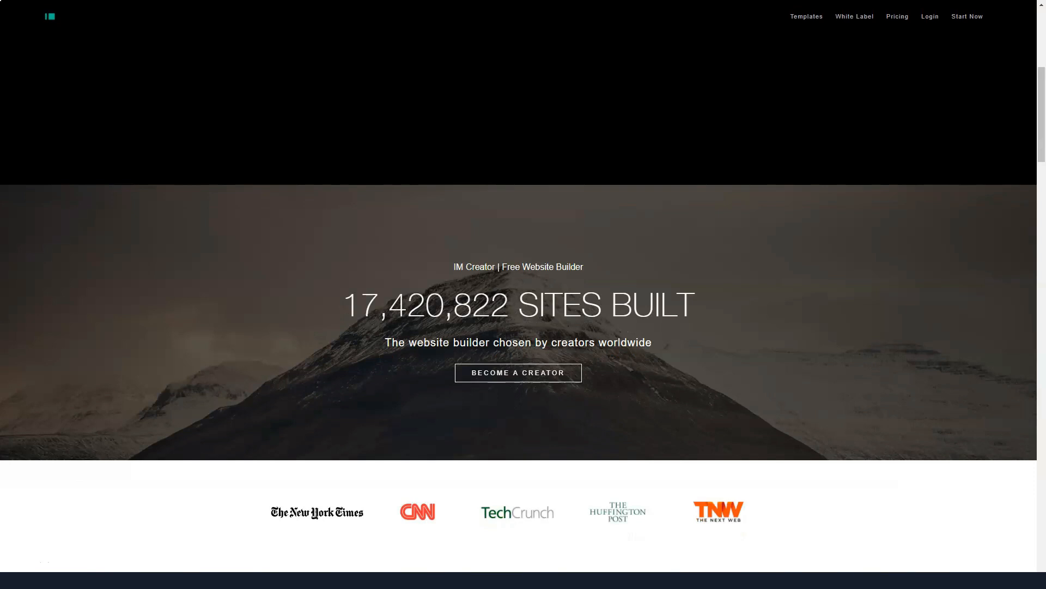
scroll(down, 3)
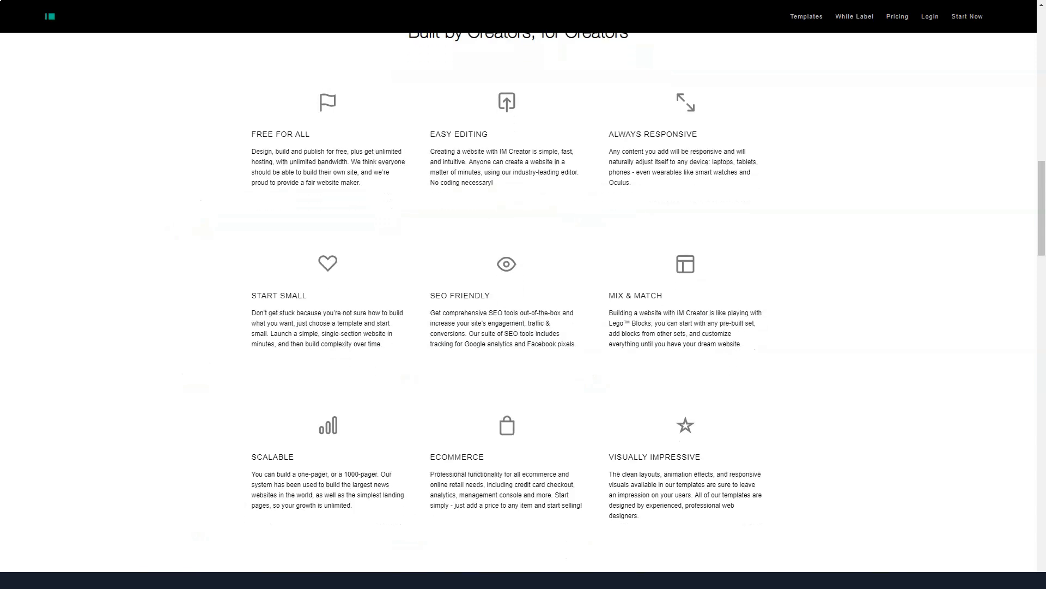
Scroll past the White Label and design-tools sections to the four Our Creators Project cards
scroll(down, 3)
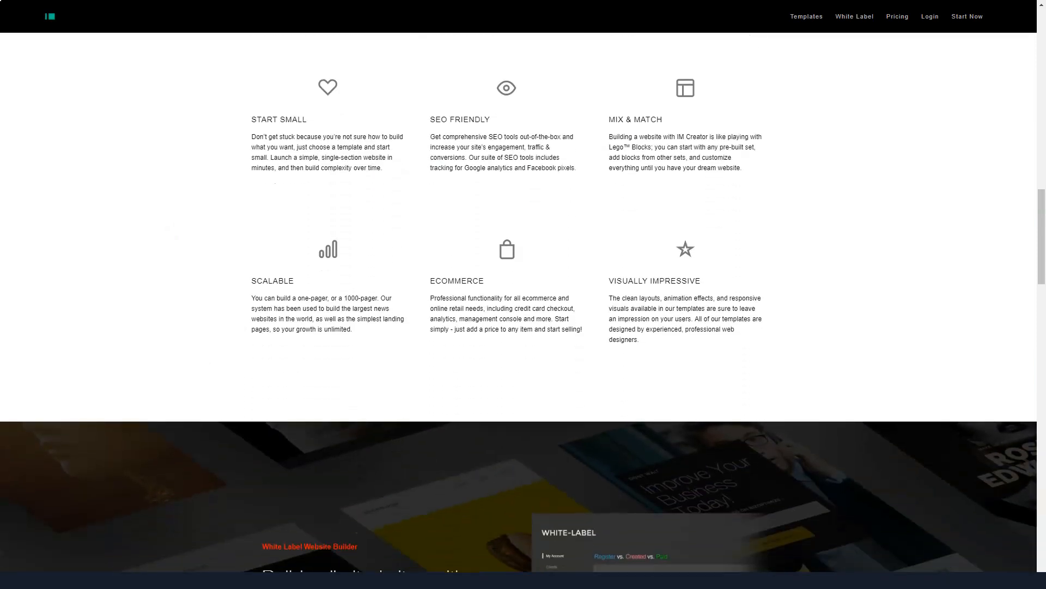
scroll(down, 3)
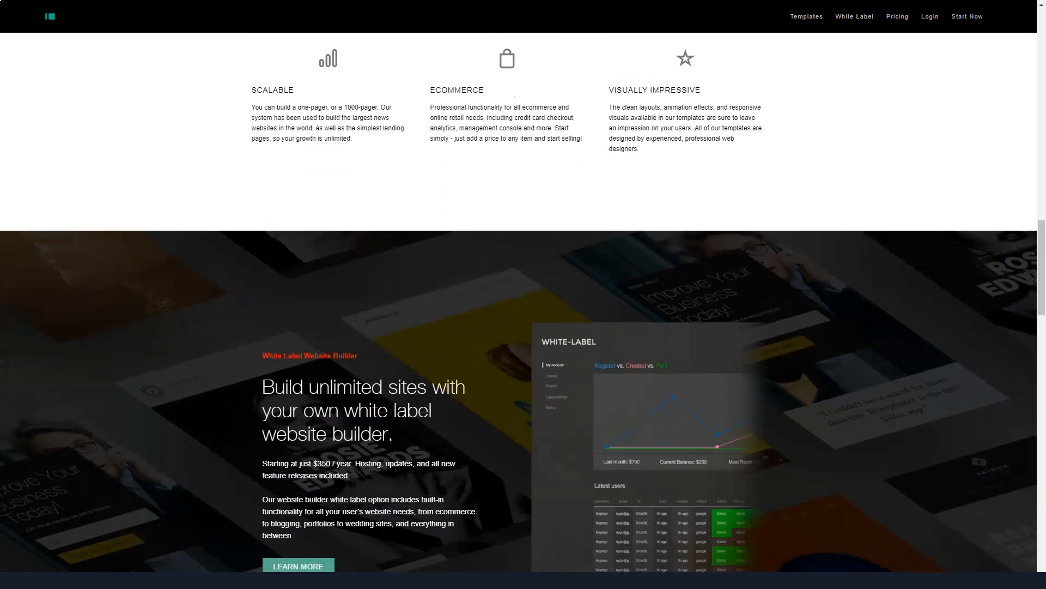
scroll(down, 3)
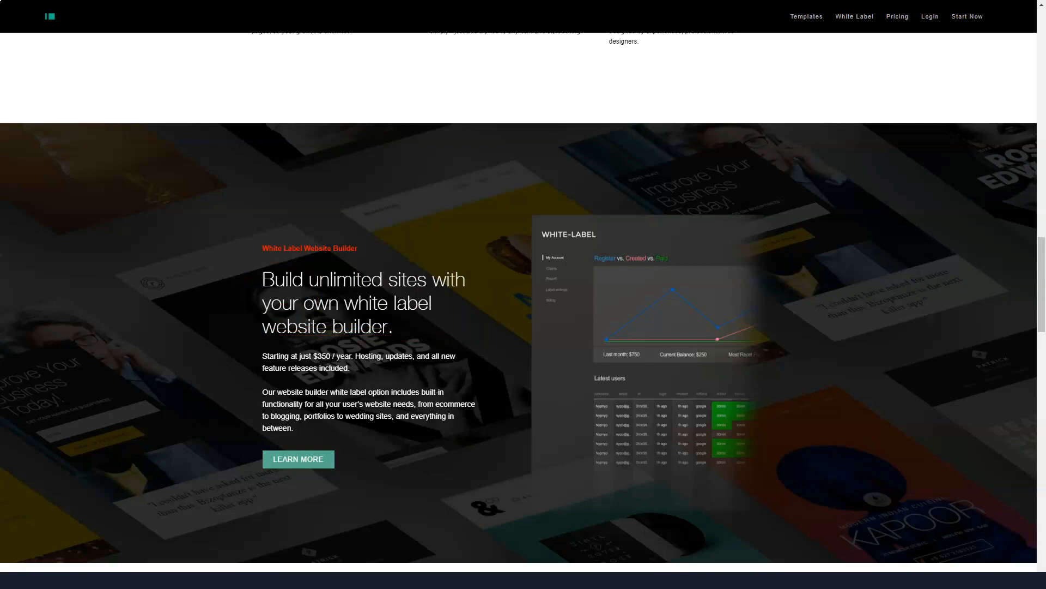
scroll(down, 3)
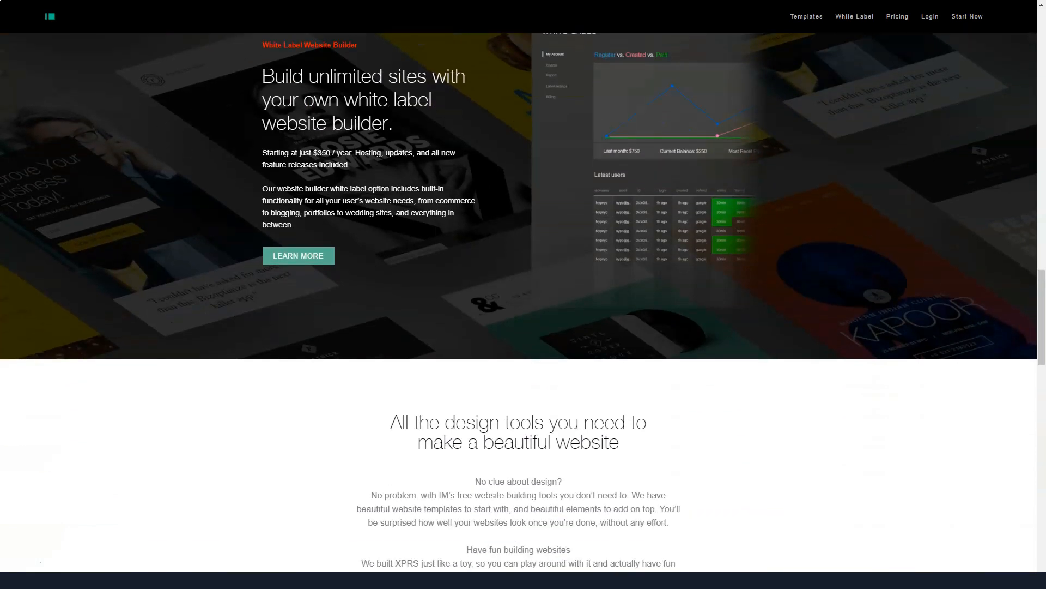
scroll(down, 3)
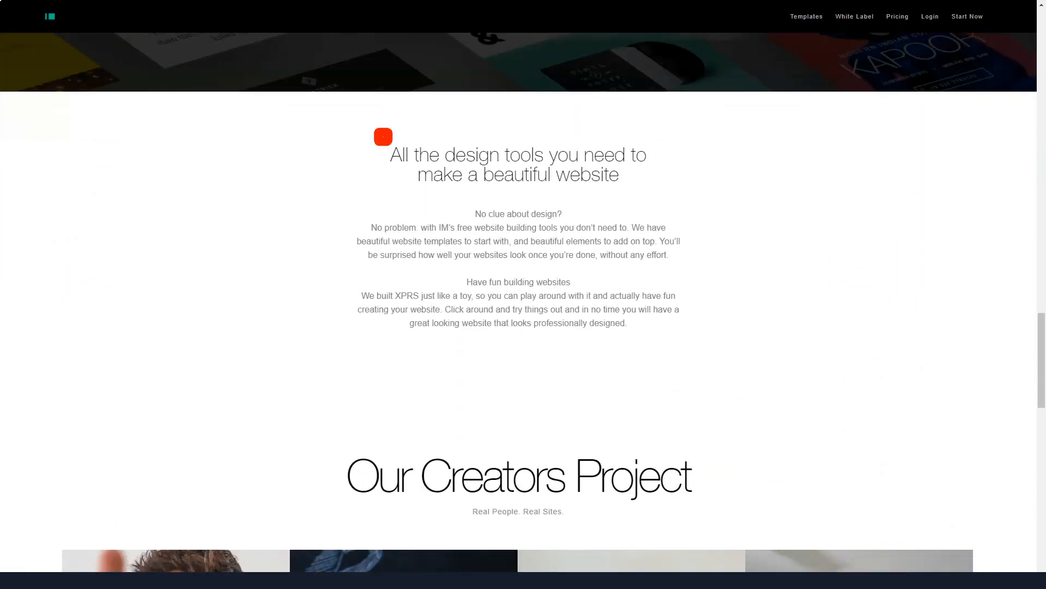
click(517, 164)
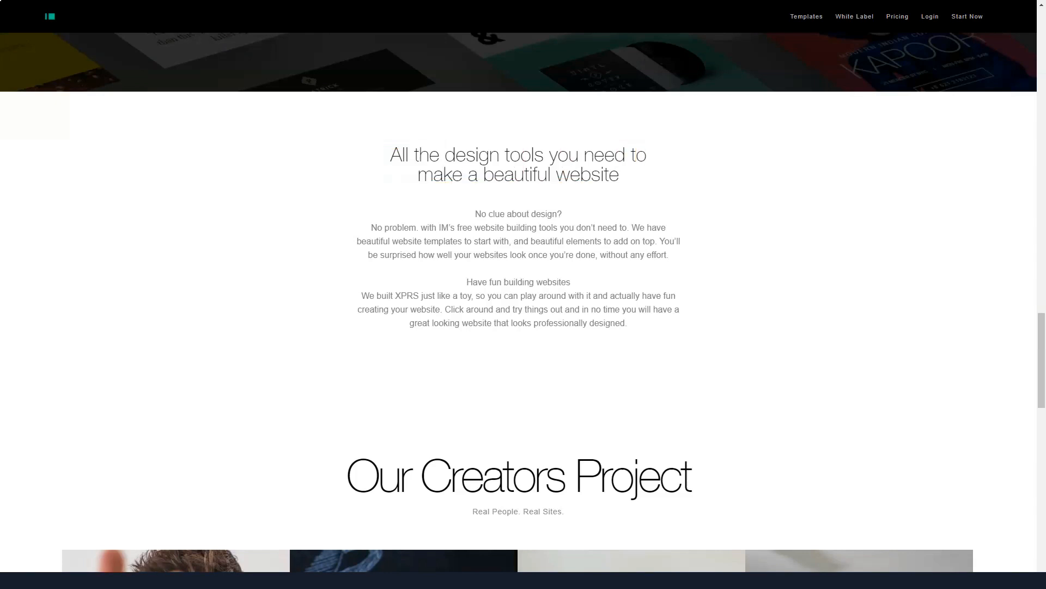
scroll(down, 3)
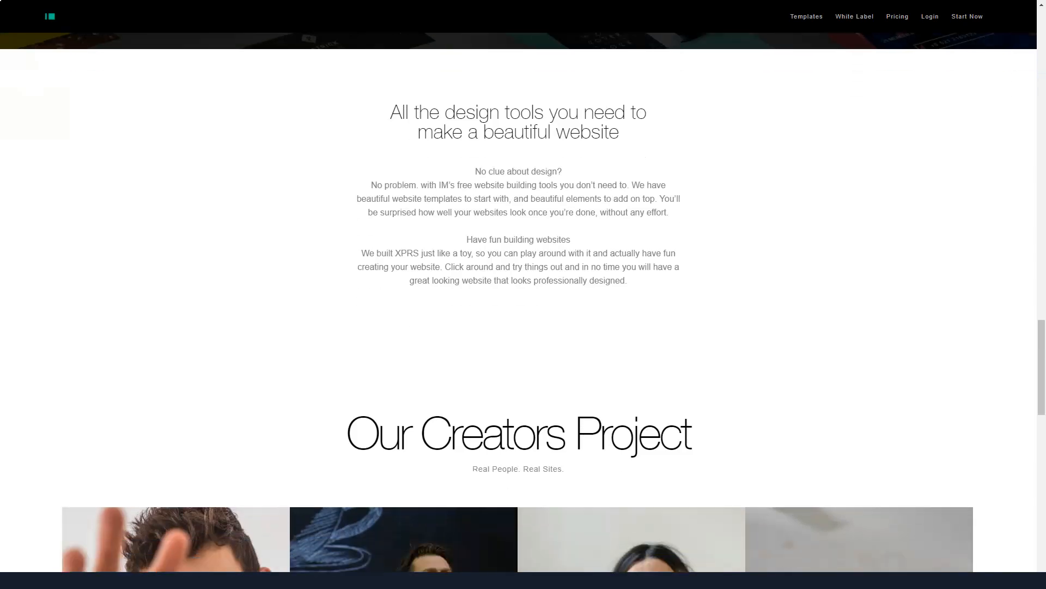
scroll(down, 3)
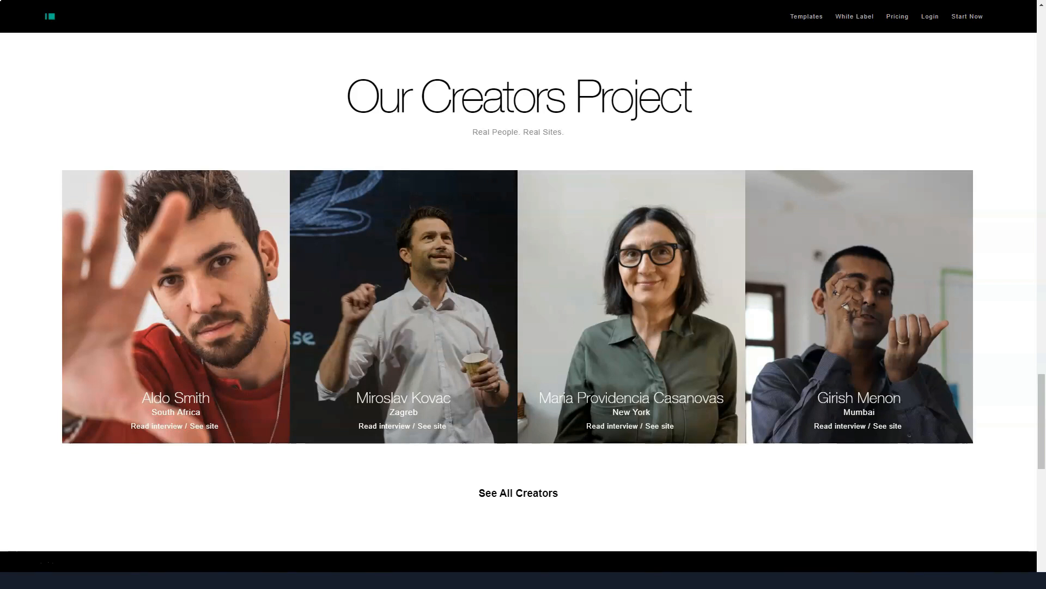
Return to the IM Creator 'Lemons to Lemonade Stand' headline at the top of the page
scroll(down, 3)
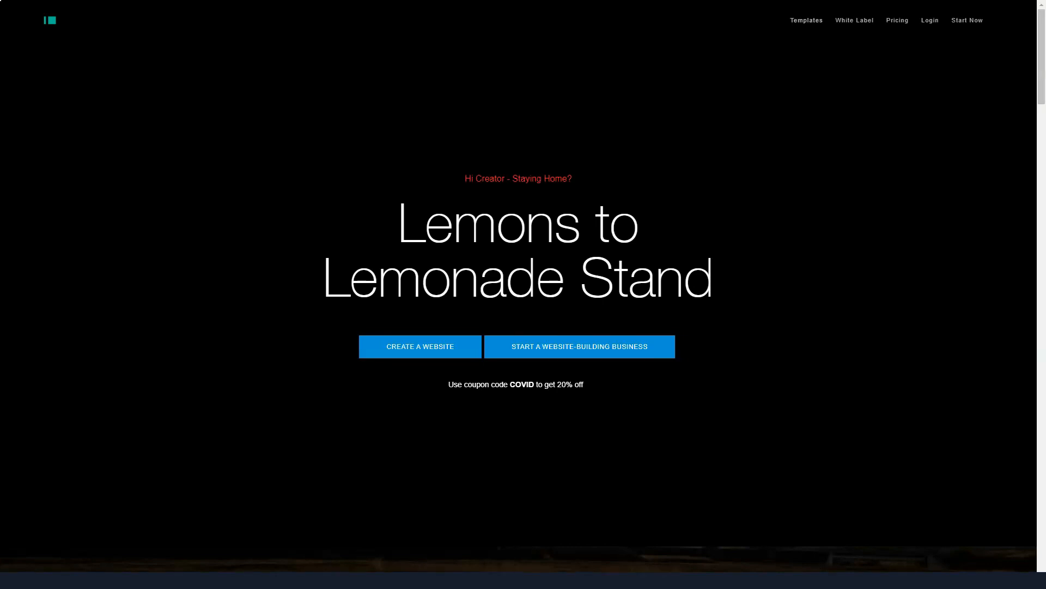
scroll(down, 3)
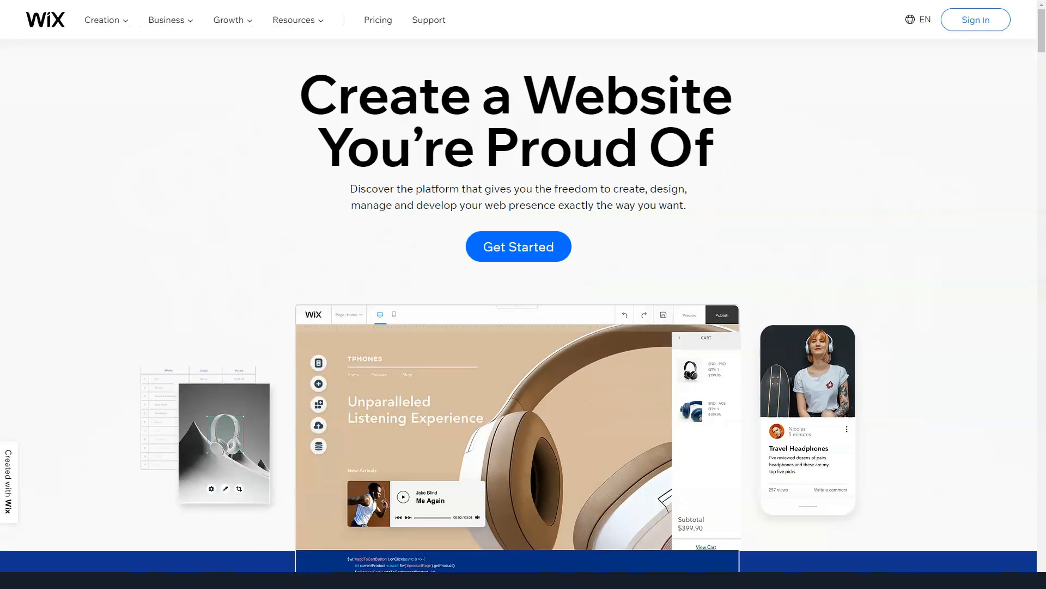
Scroll the Wix homepage past 'The Freedom to Create' to 'Build Your Unique Online Presence'
scroll(down, 3)
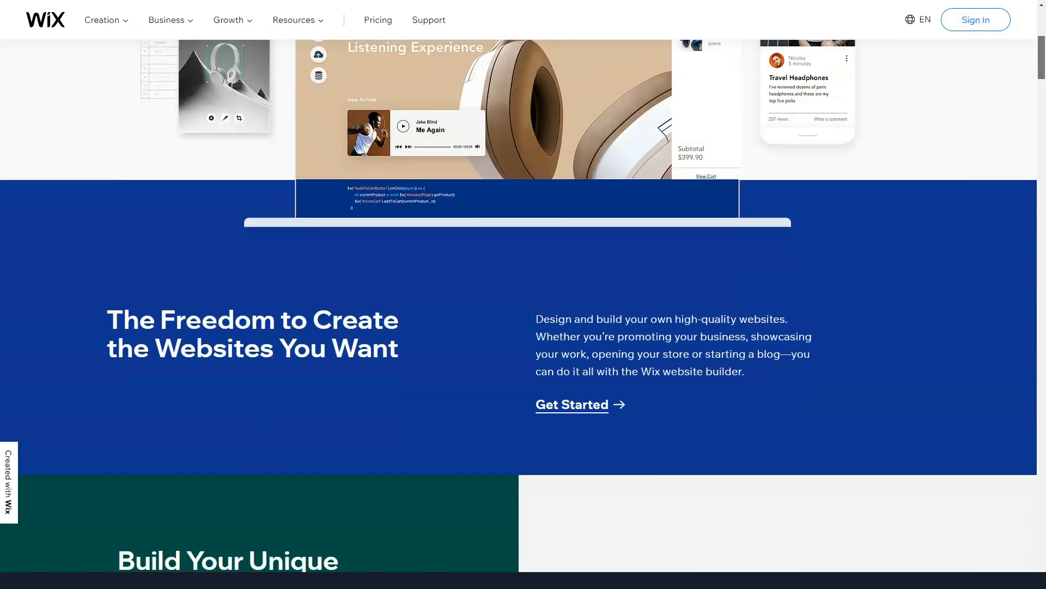
scroll(down, 3)
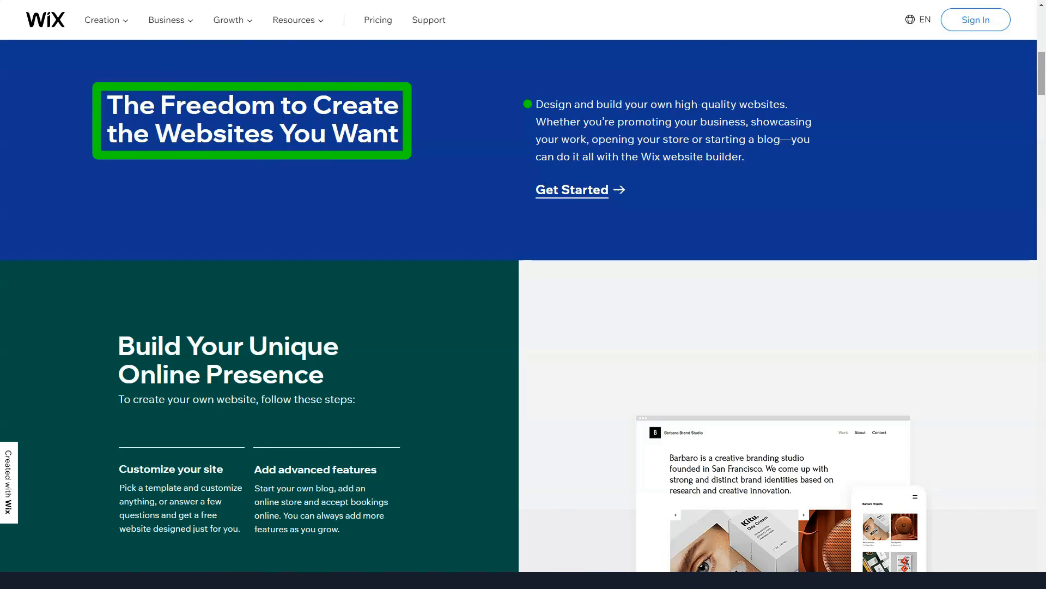
scroll(down, 3)
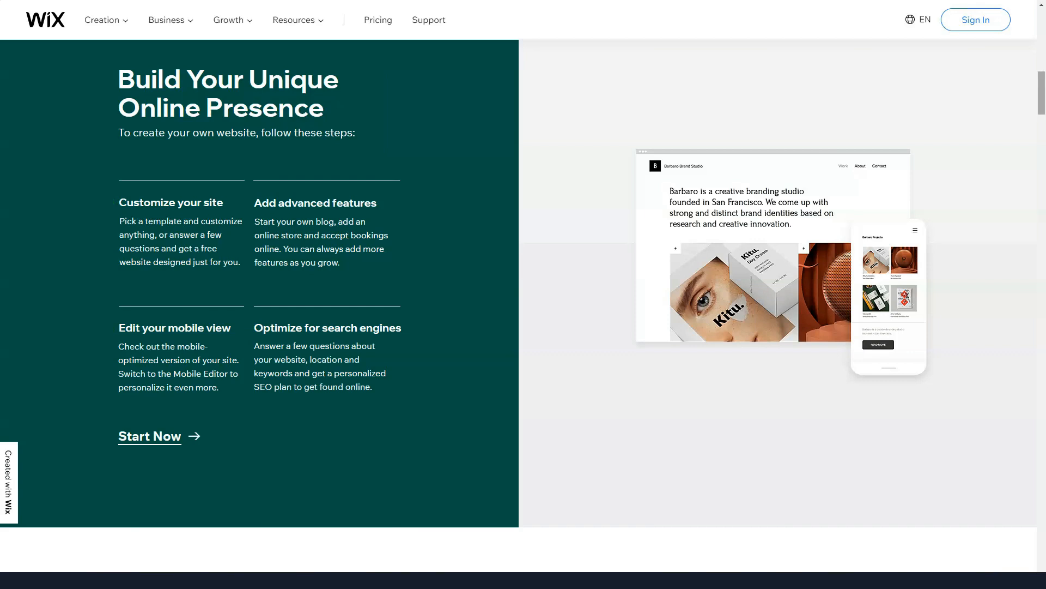
Scroll through Wix Editor, ADI, Velo and professional feature cards to 'Manage and Grow Your Business Online'
scroll(down, 3)
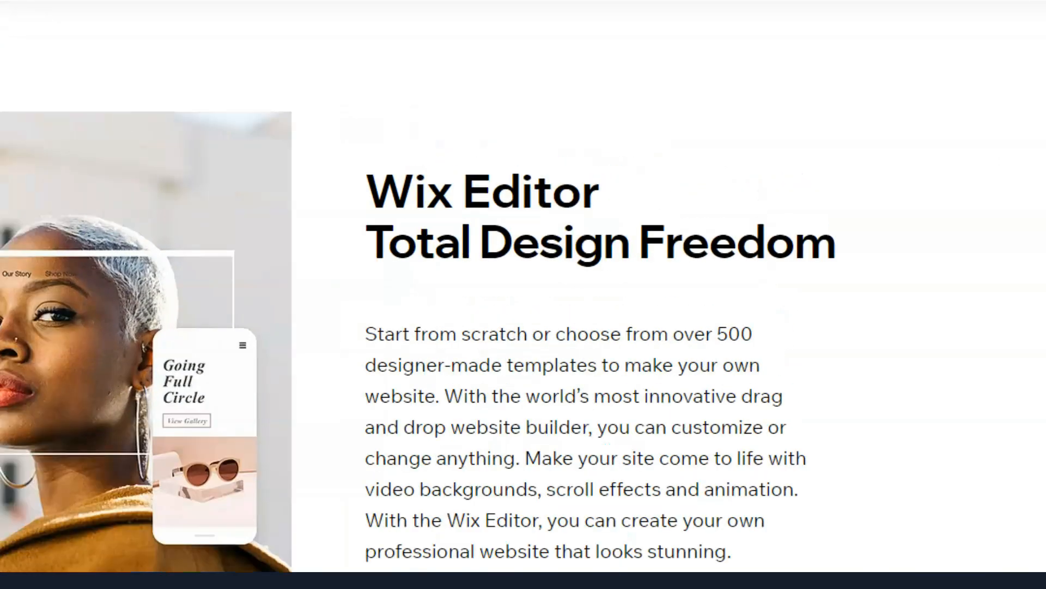
scroll(down, 3)
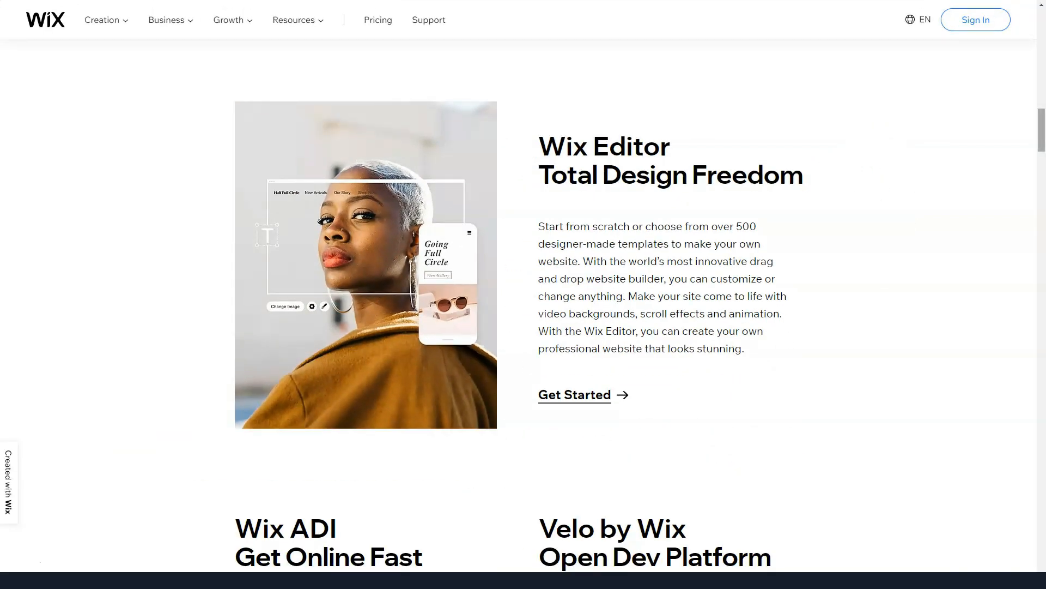
scroll(down, 3)
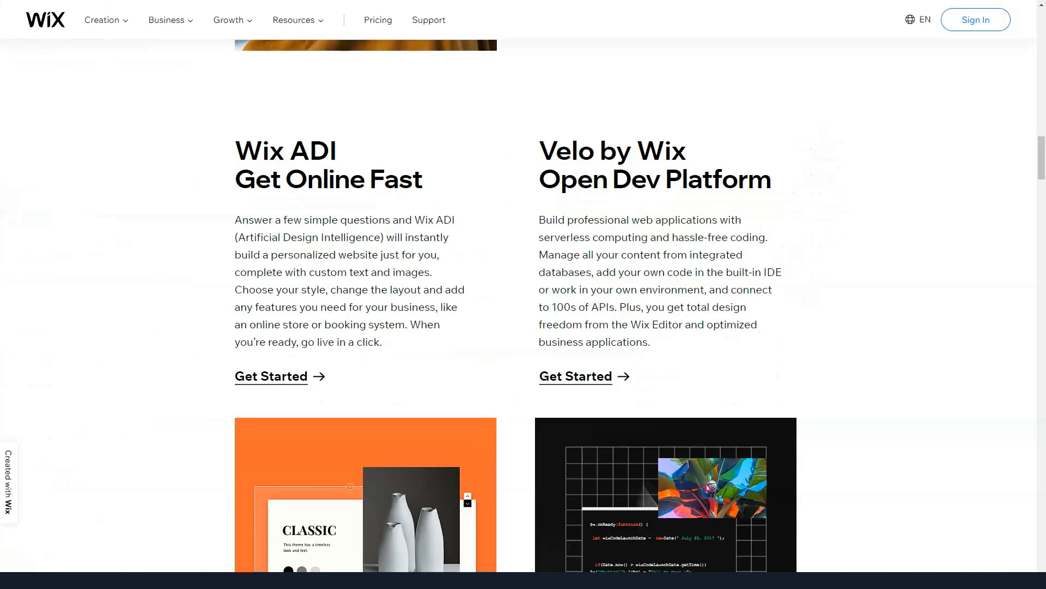
scroll(down, 3)
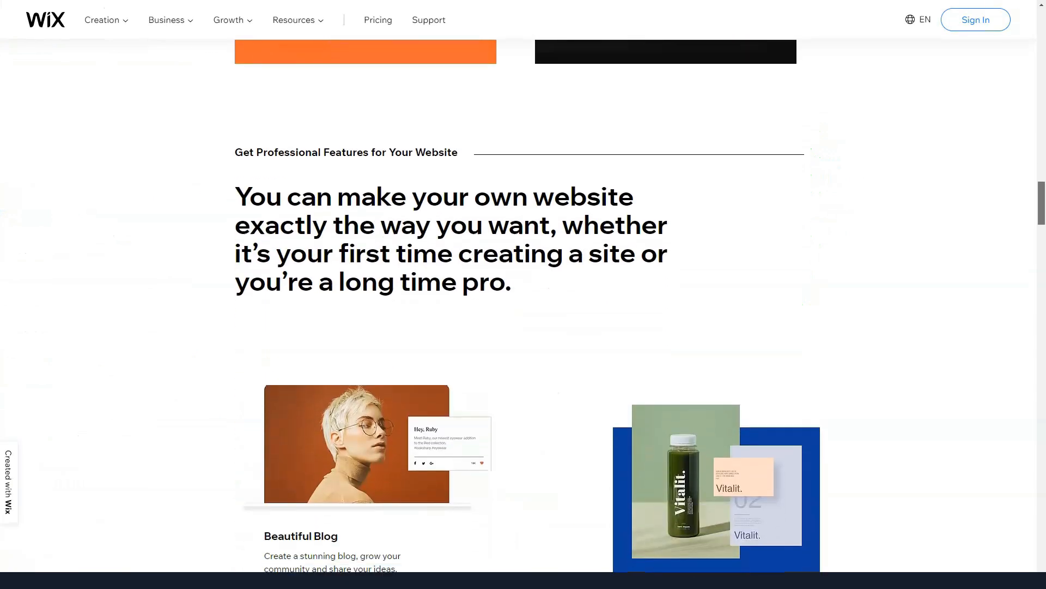
scroll(down, 3)
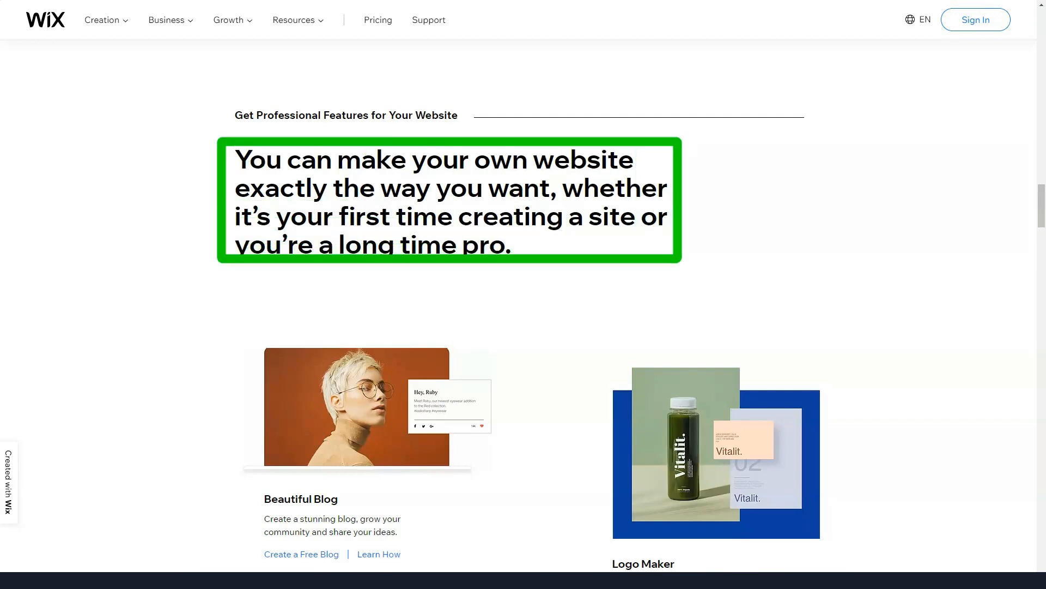
scroll(down, 3)
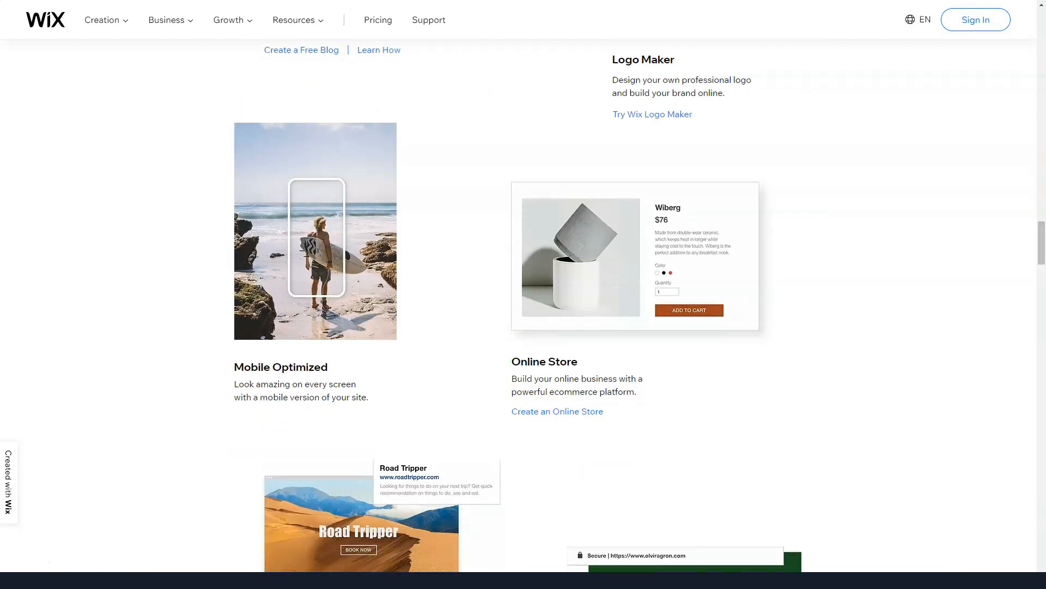
scroll(down, 3)
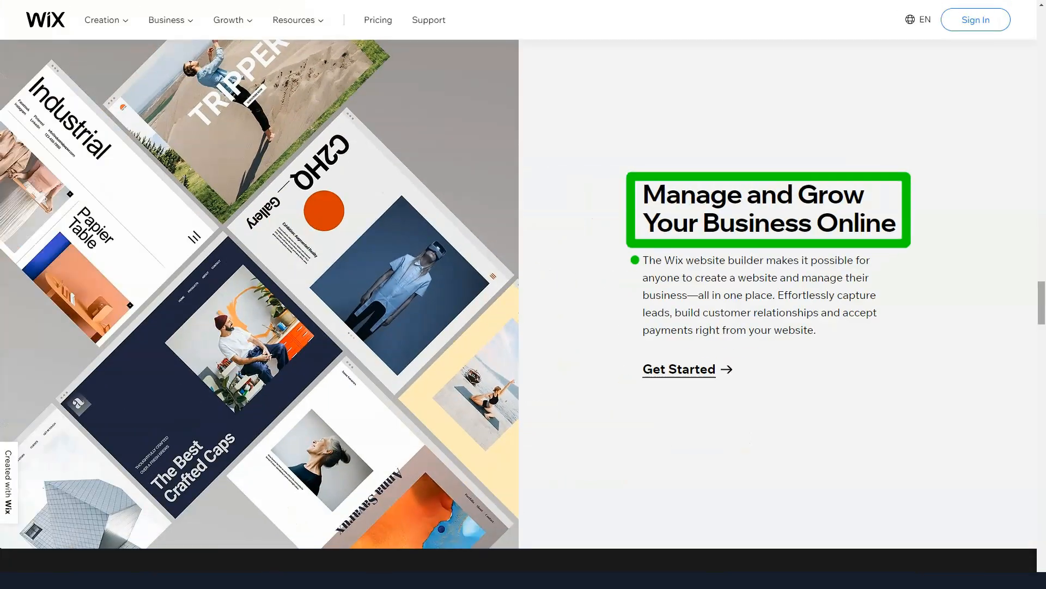
Scroll through the Wix Stunning Templates gallery down to the FAQ section
scroll(down, 3)
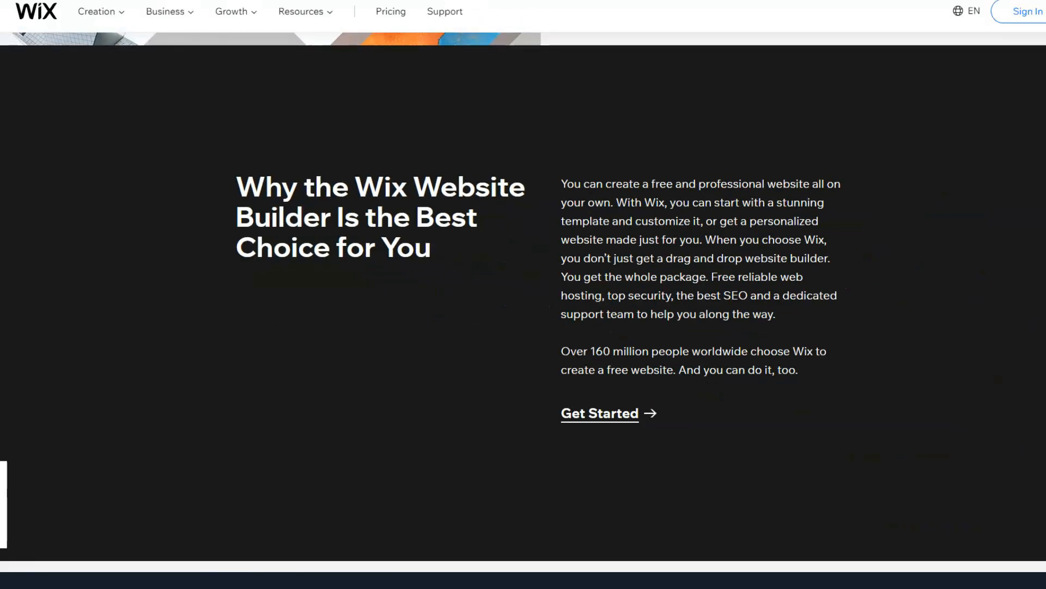
scroll(down, 3)
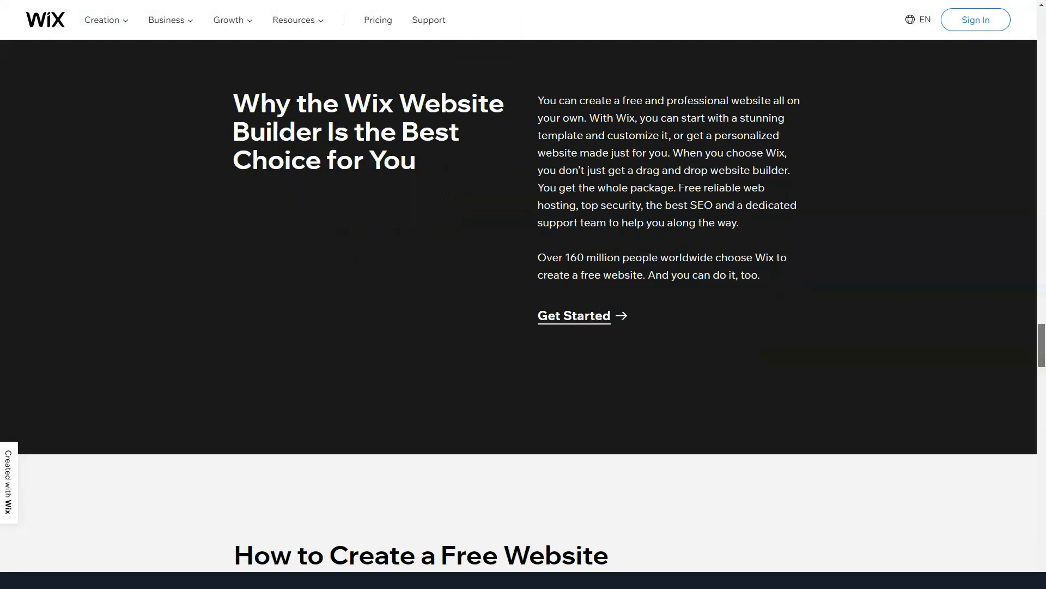
scroll(down, 3)
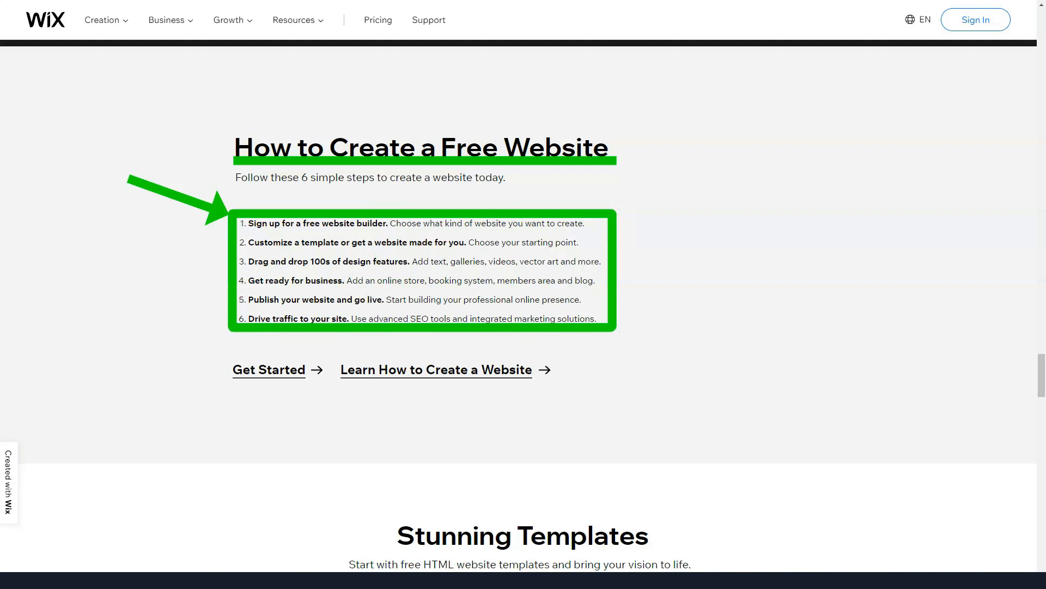
scroll(down, 3)
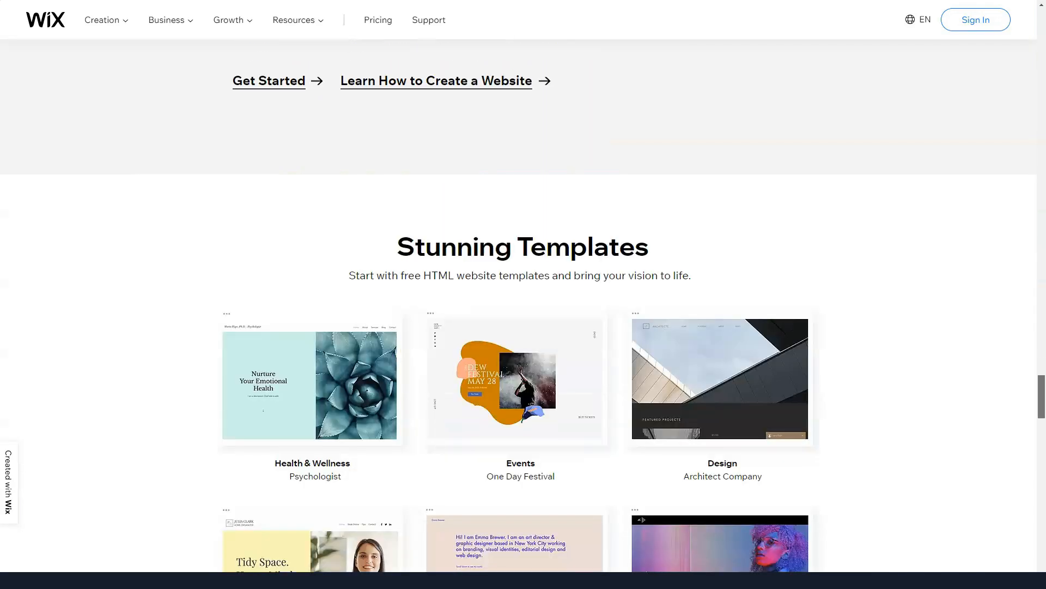
scroll(down, 3)
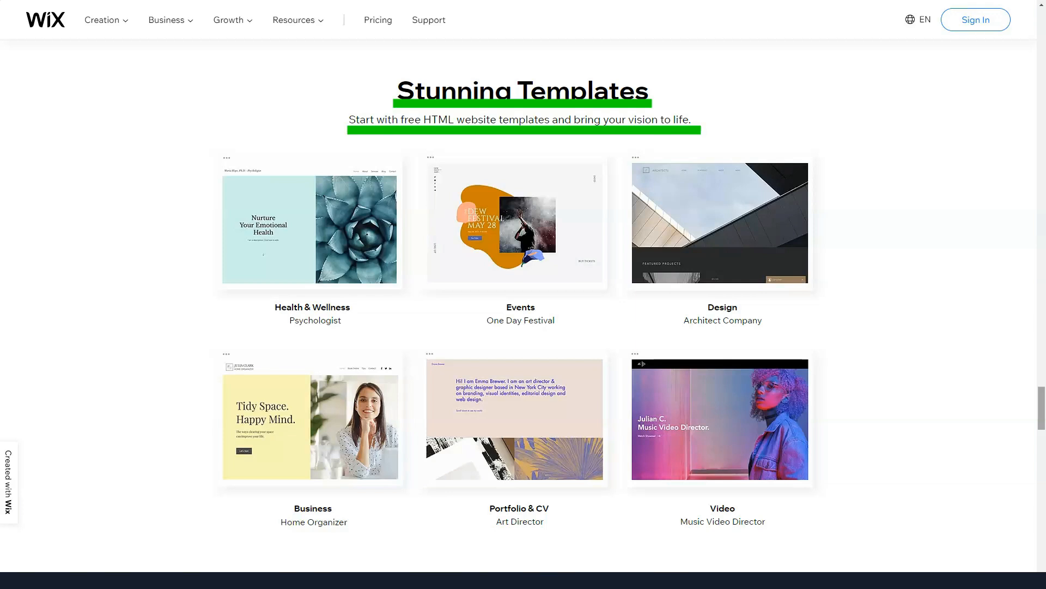
scroll(down, 3)
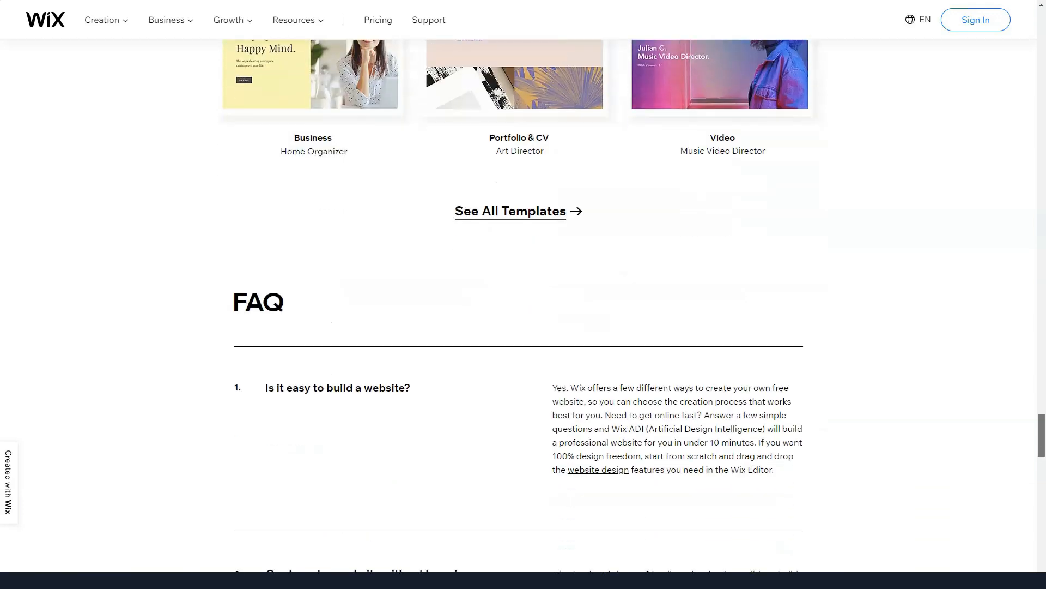
scroll(down, 3)
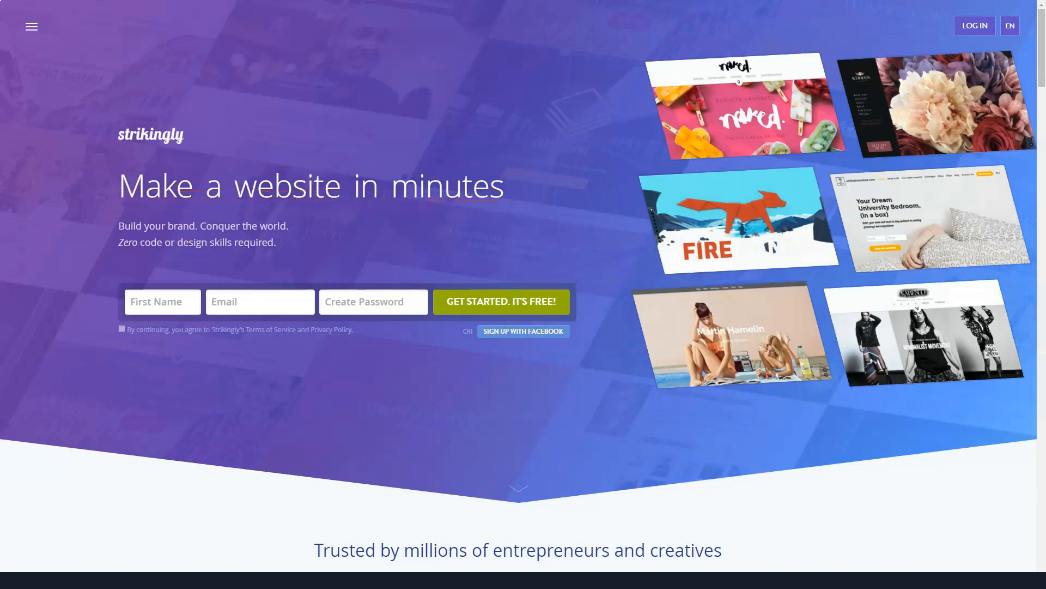
Scroll past Strikingly's customer showcases to the Featured In logos and website editor section
scroll(down, 3)
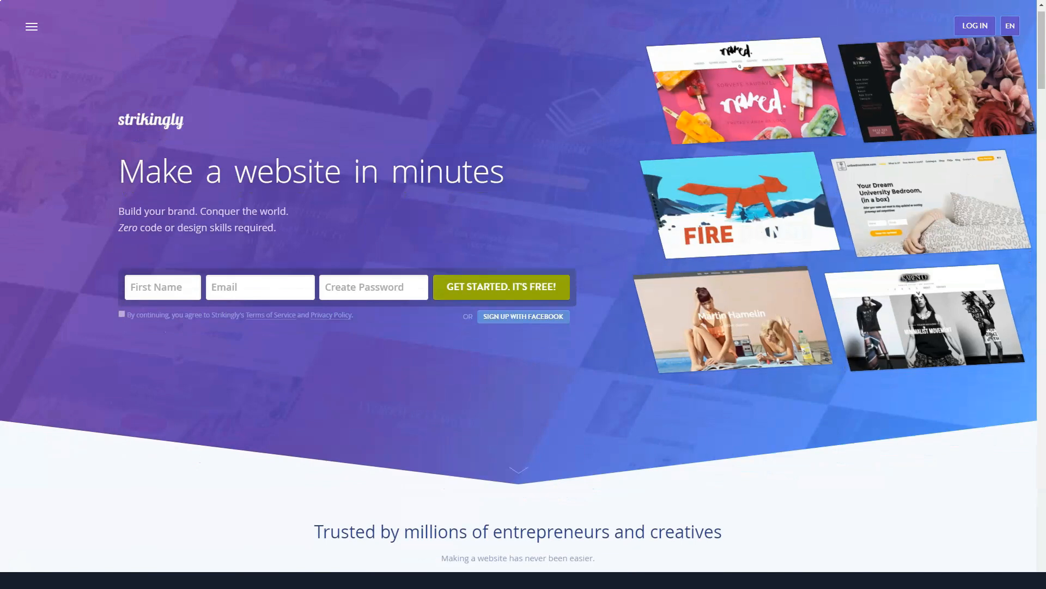
scroll(down, 3)
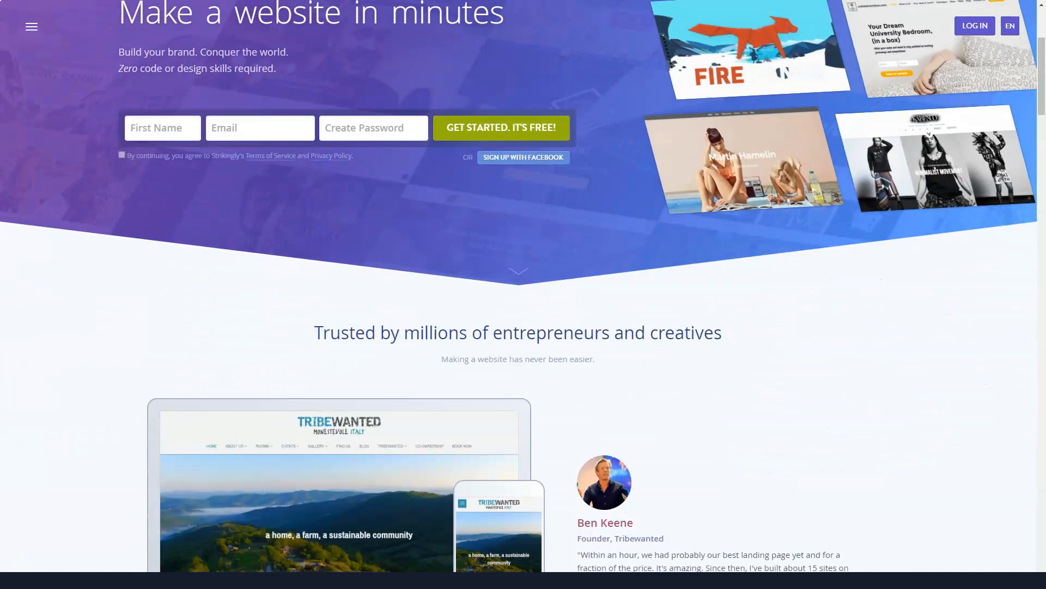
scroll(down, 3)
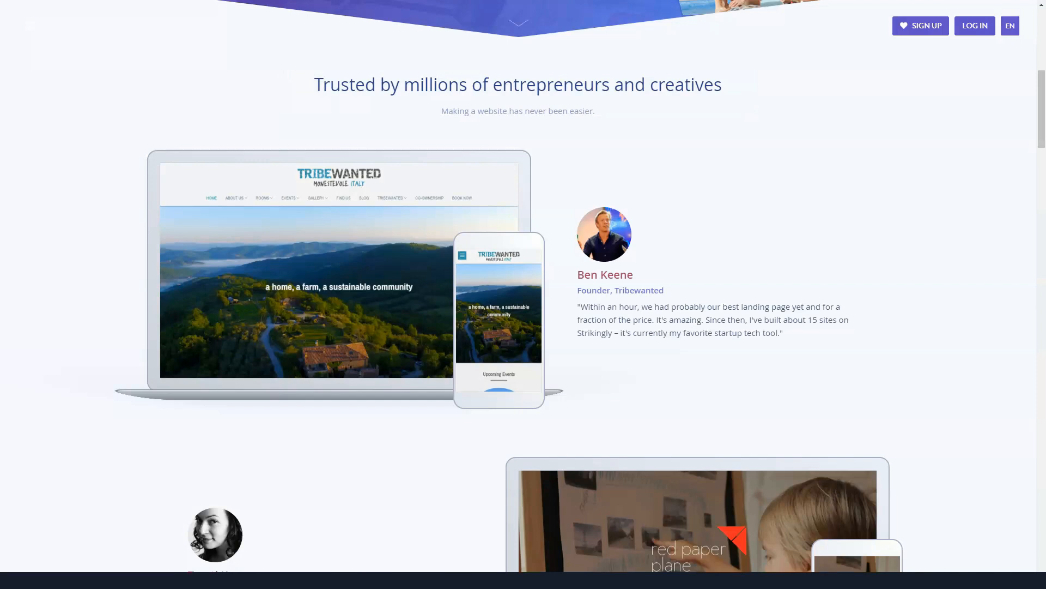
scroll(down, 3)
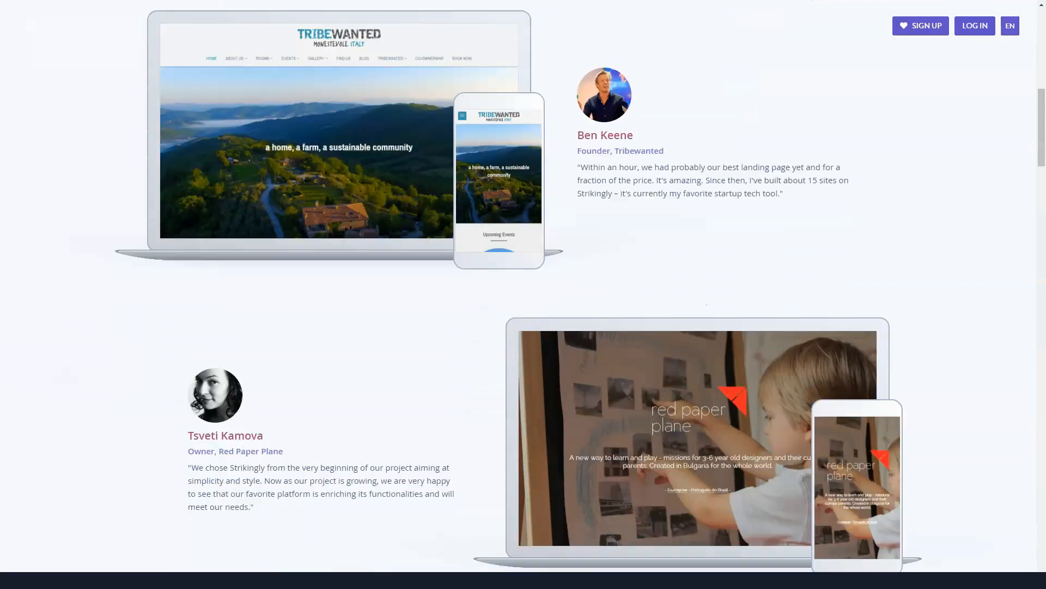
scroll(down, 3)
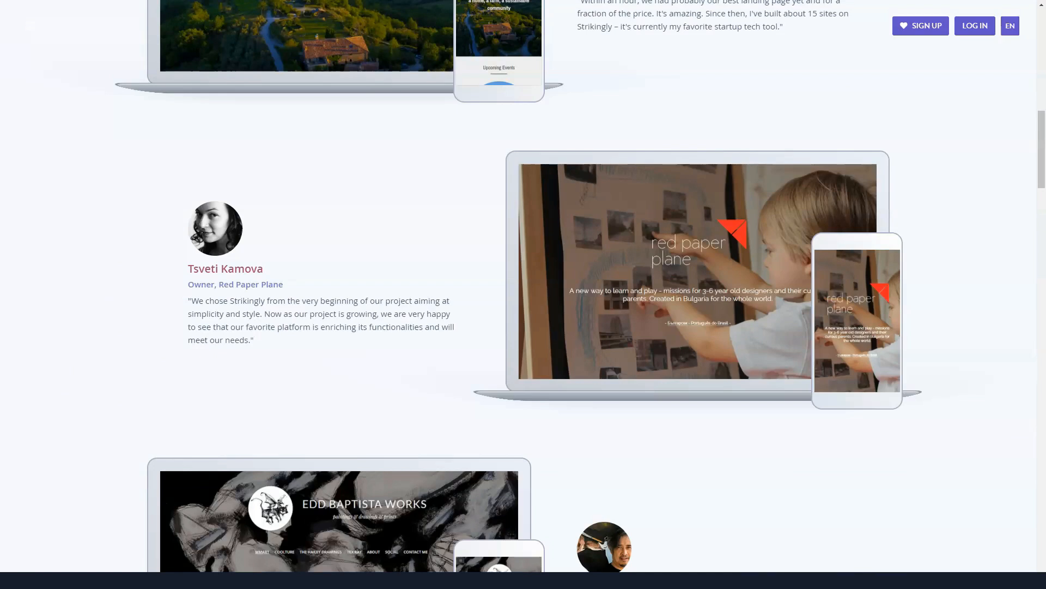
scroll(down, 3)
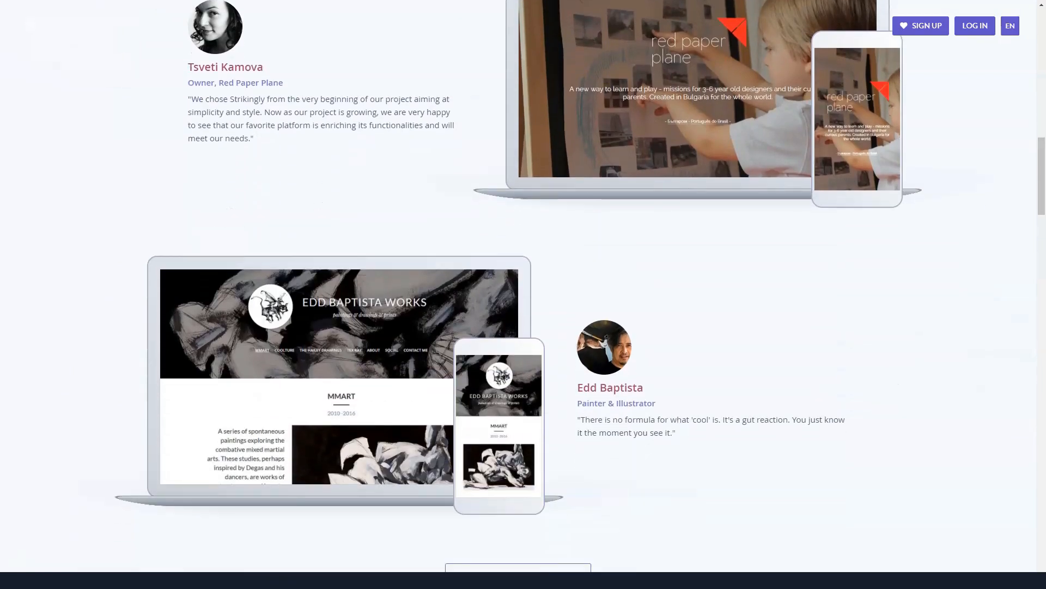
scroll(down, 3)
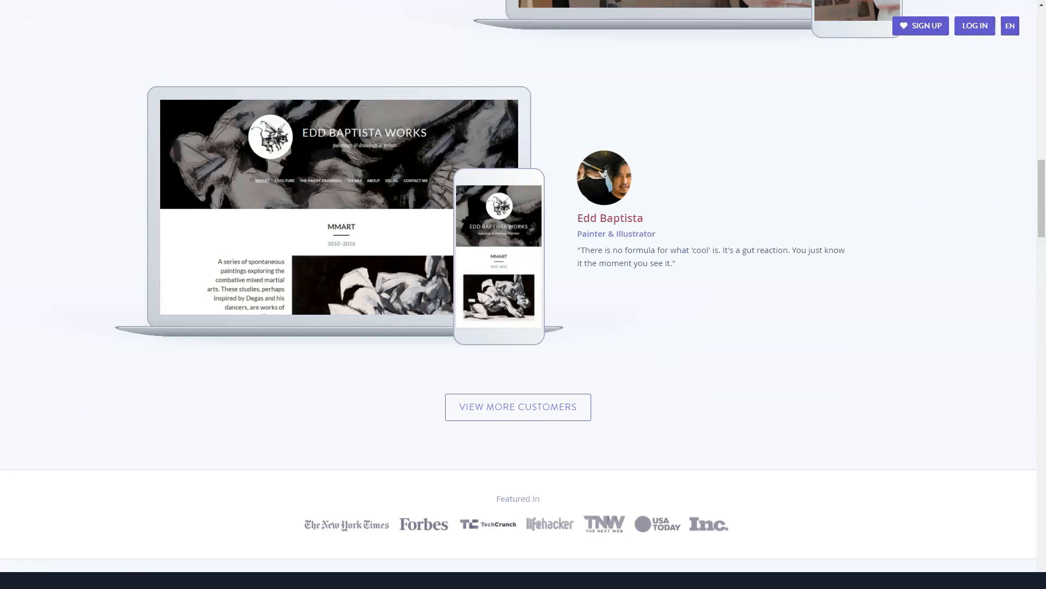
scroll(down, 3)
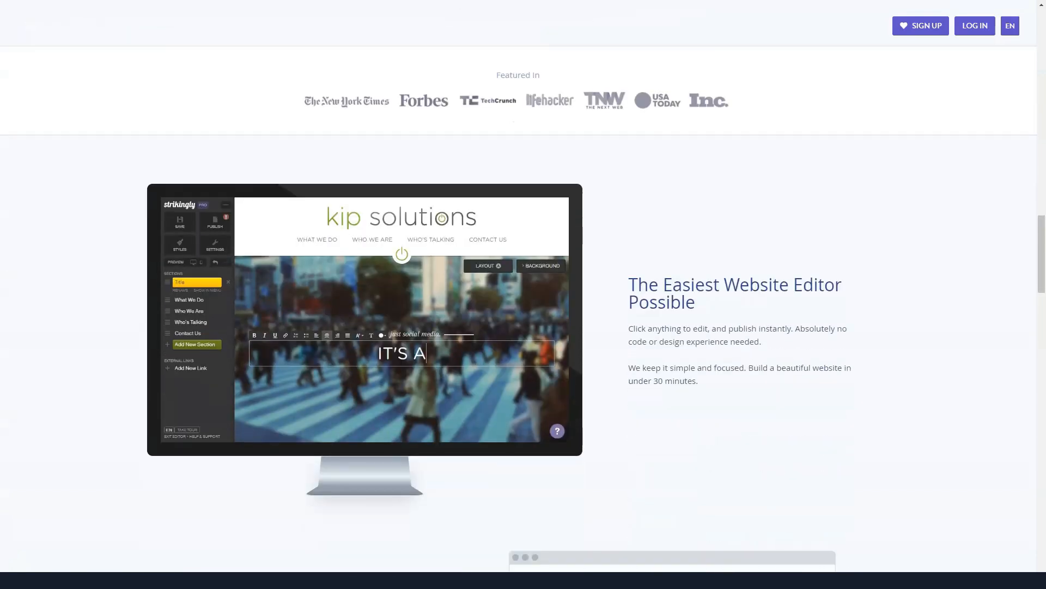
Scroll through Strikingly's editor, e-commerce and audience sections to 'All the Features You Need'
scroll(down, 3)
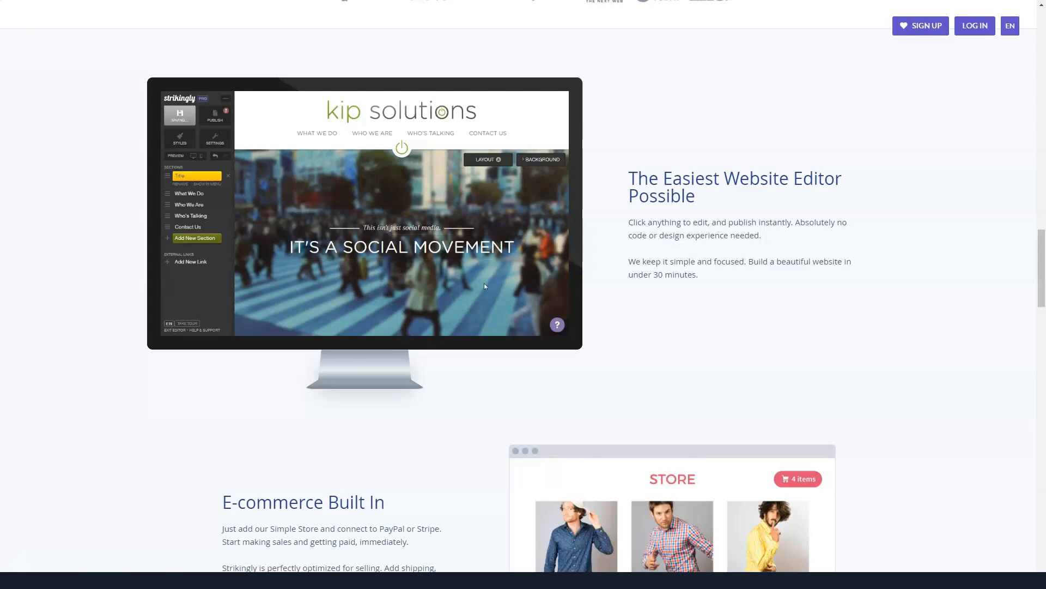
click(189, 193)
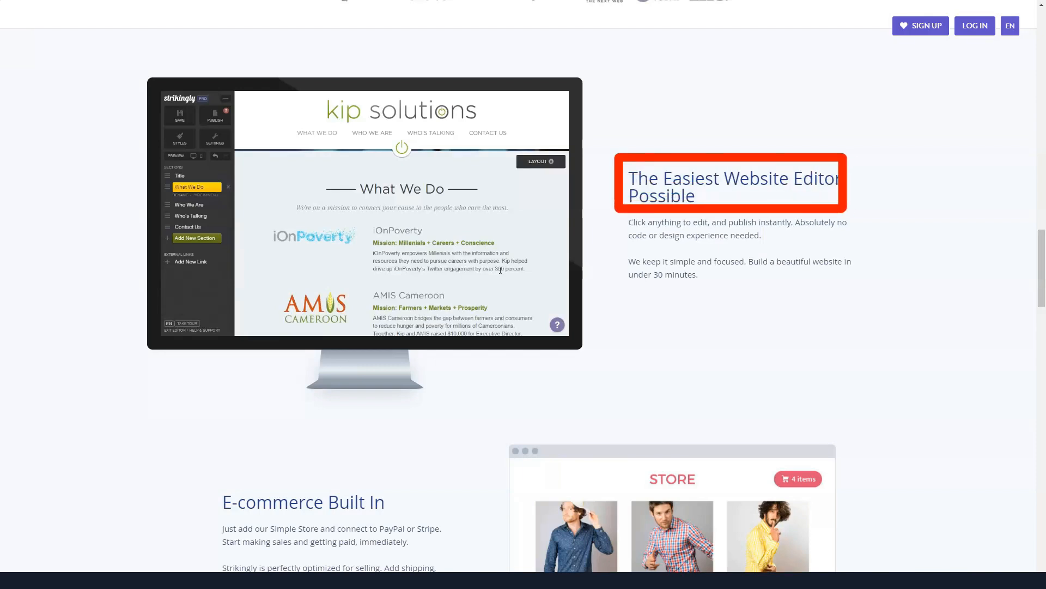
click(189, 198)
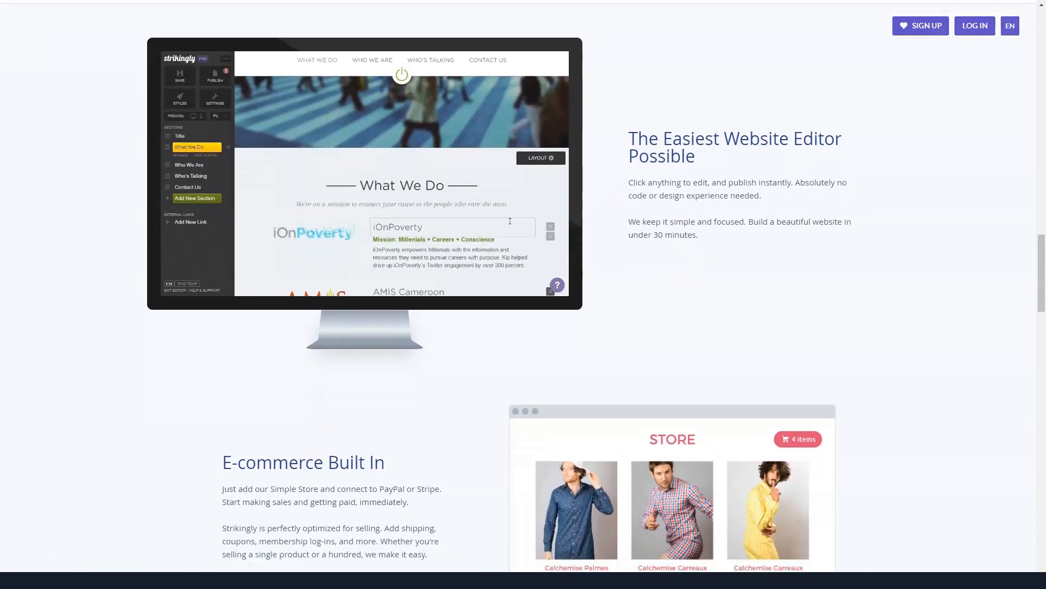
scroll(down, 3)
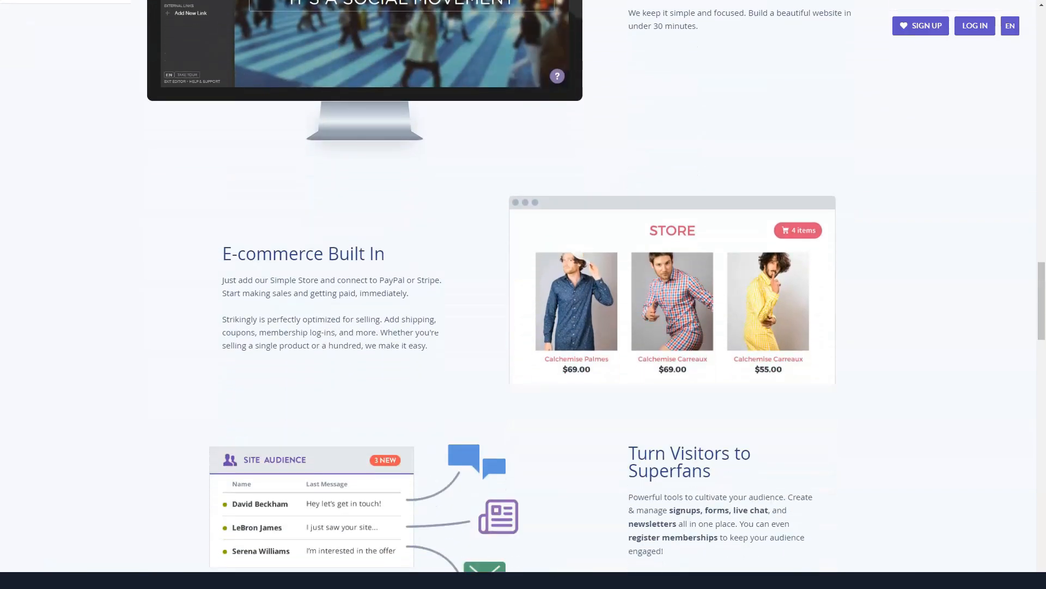
scroll(down, 3)
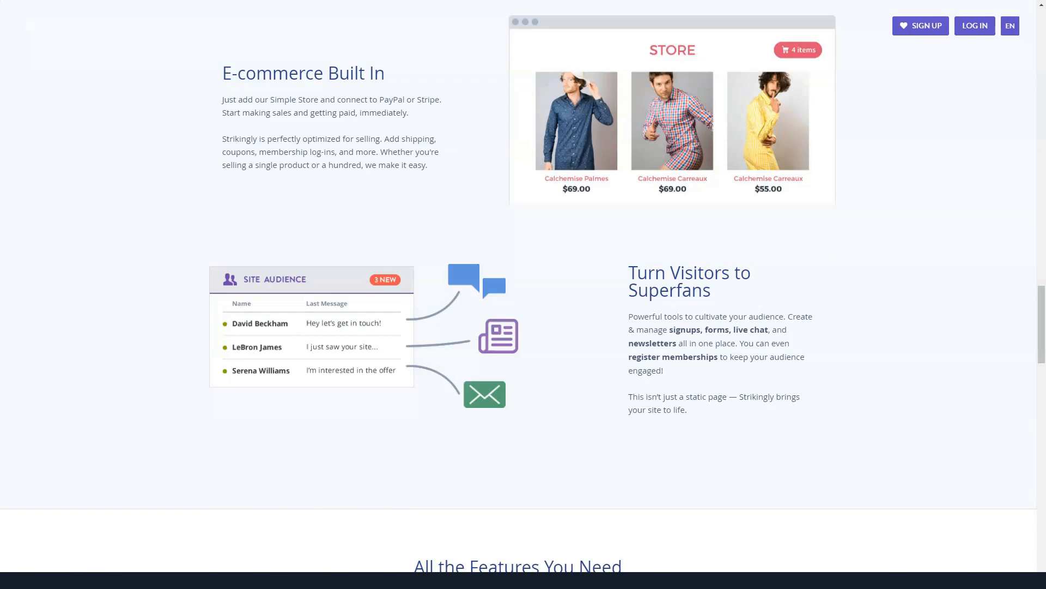
click(302, 72)
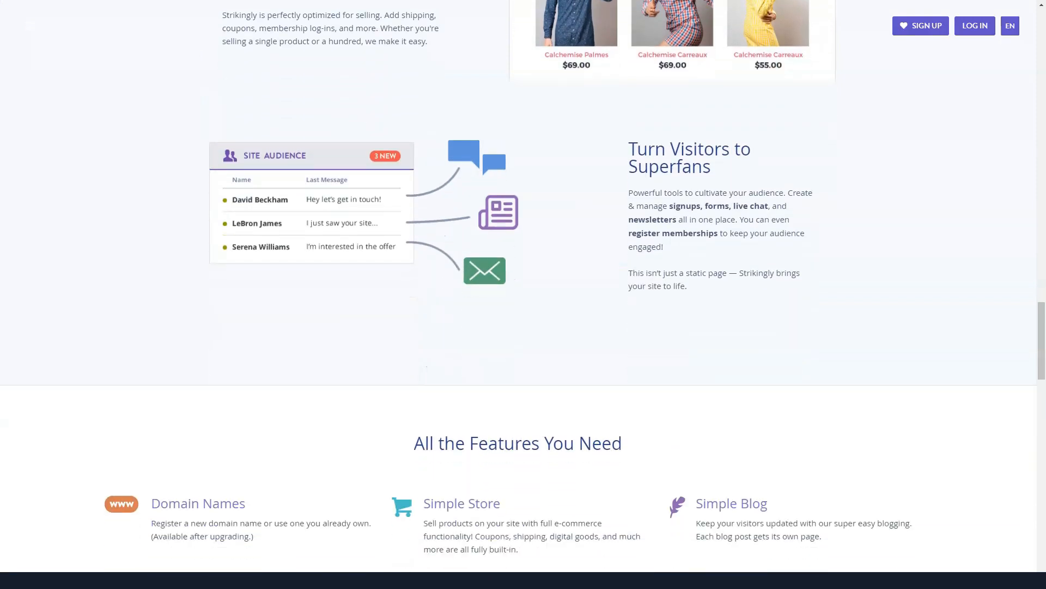
scroll(down, 3)
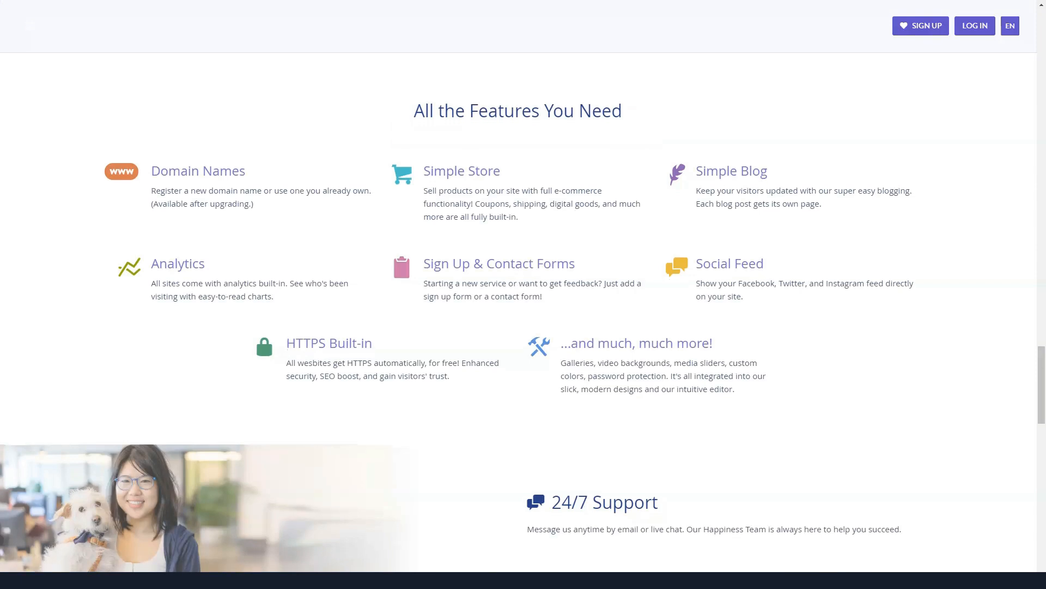
Scroll past 24/7 Support and testimonials to the footer sign-up, then back to the top
scroll(down, 3)
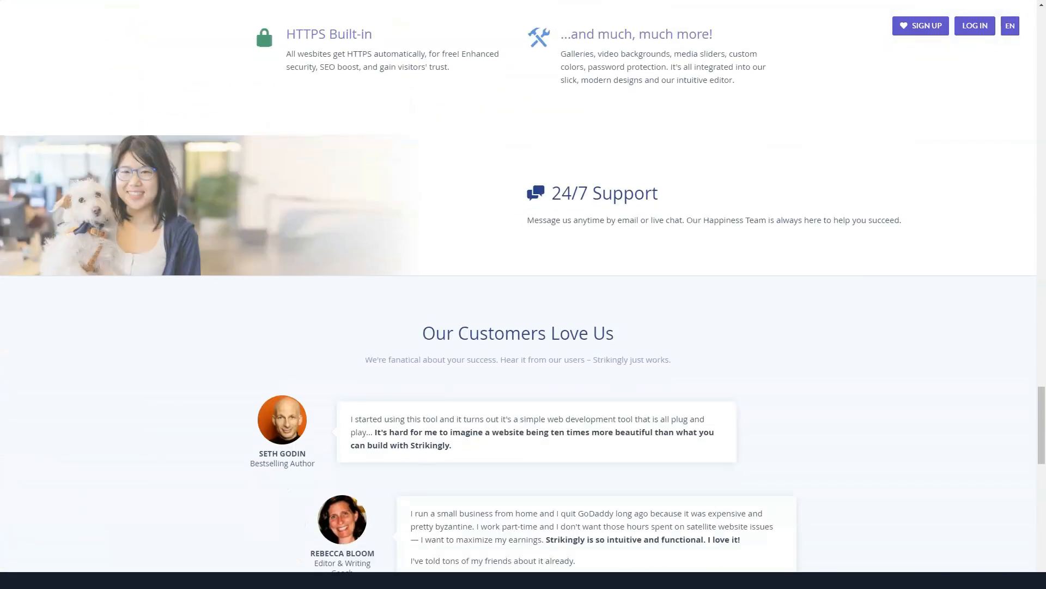
scroll(down, 3)
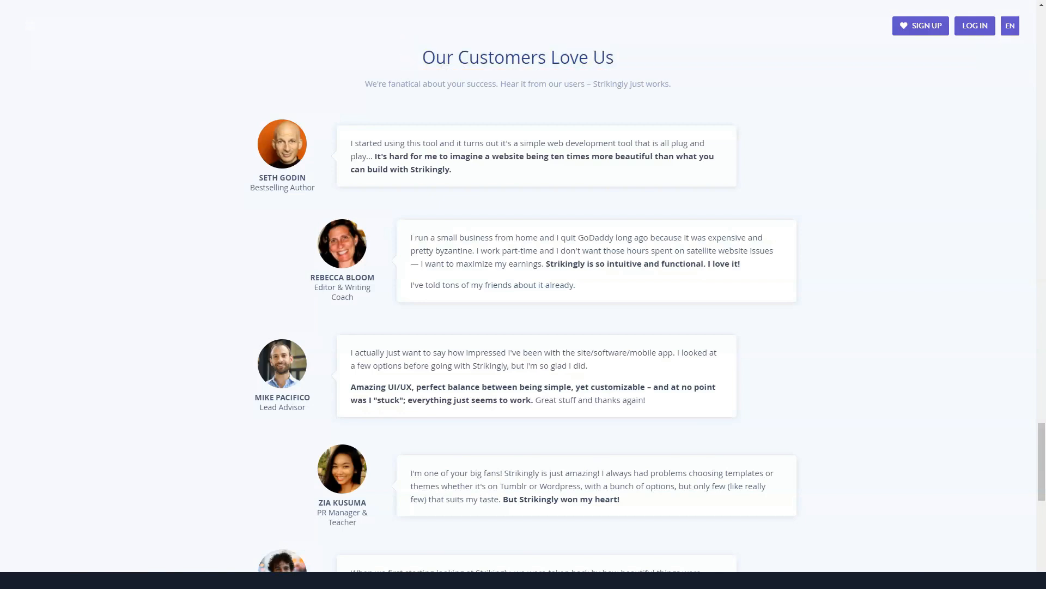
scroll(down, 3)
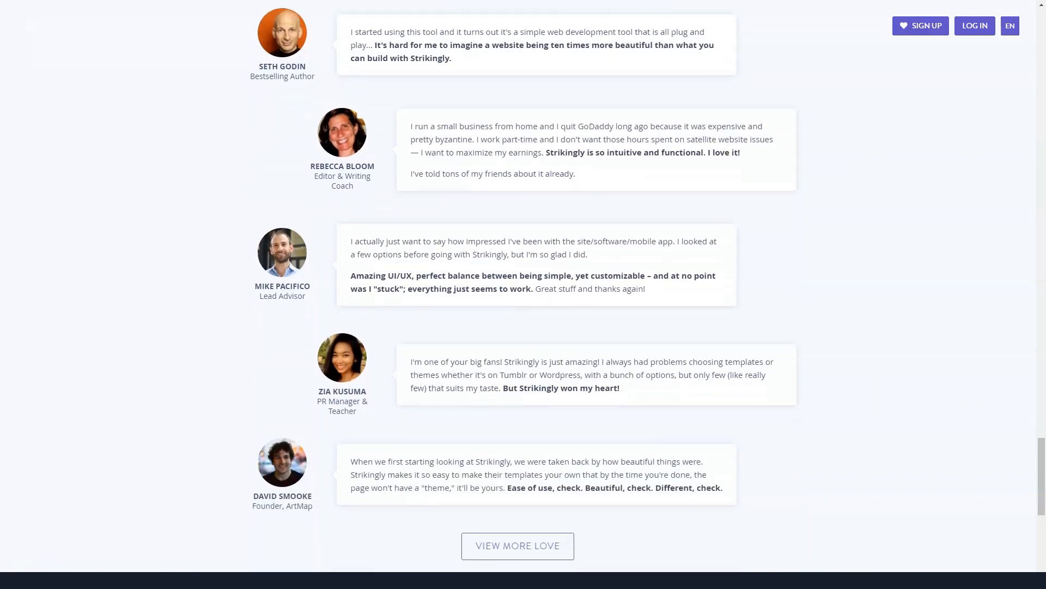
scroll(down, 3)
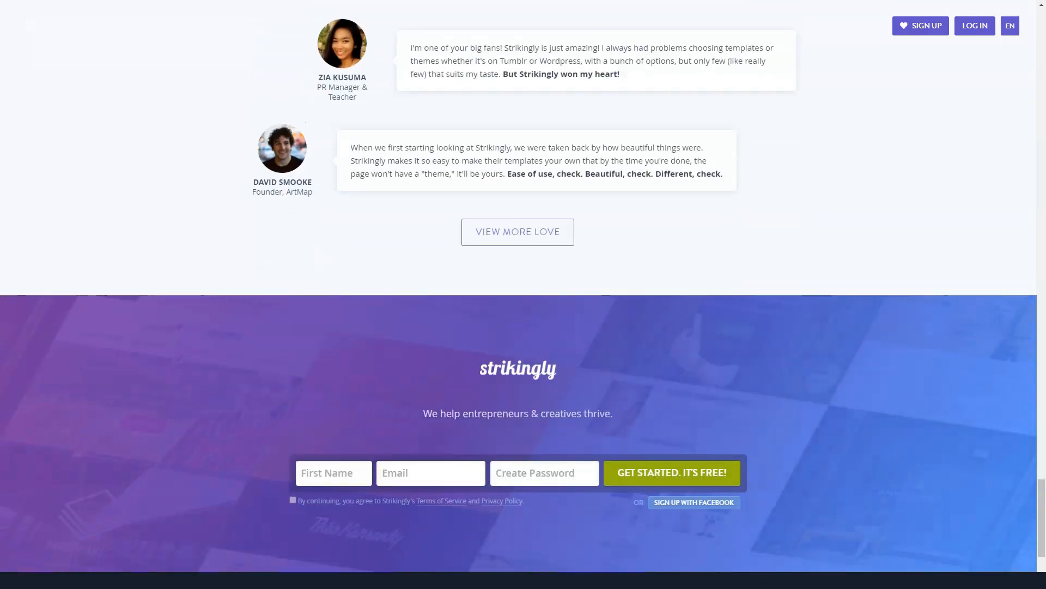
scroll(down, 3)
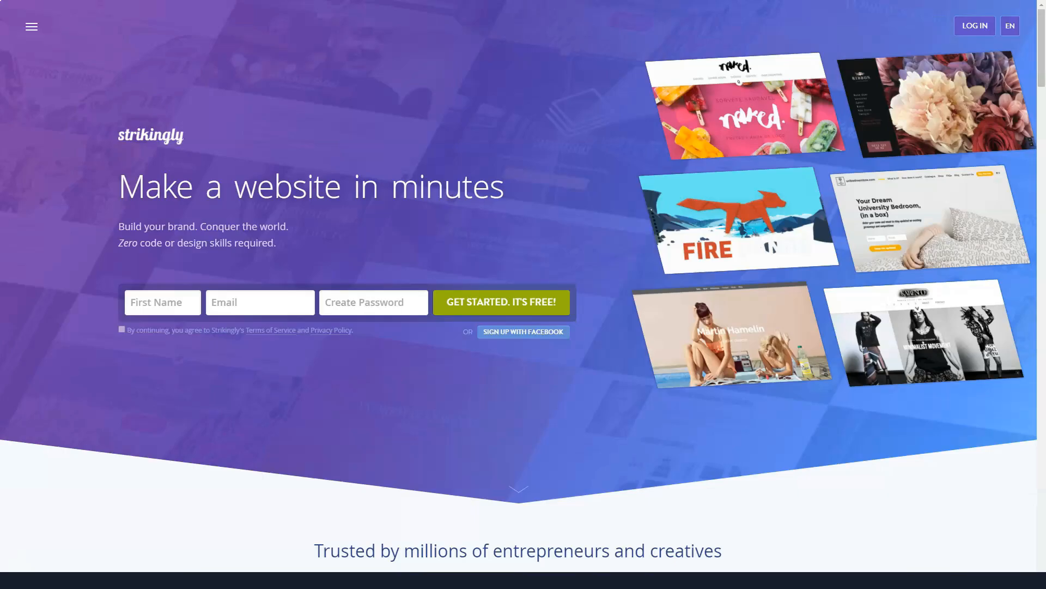
Open Strikingly's hamburger menu showing Templates, Pricing, Affiliates, Resellers, Blog and Support
click(30, 27)
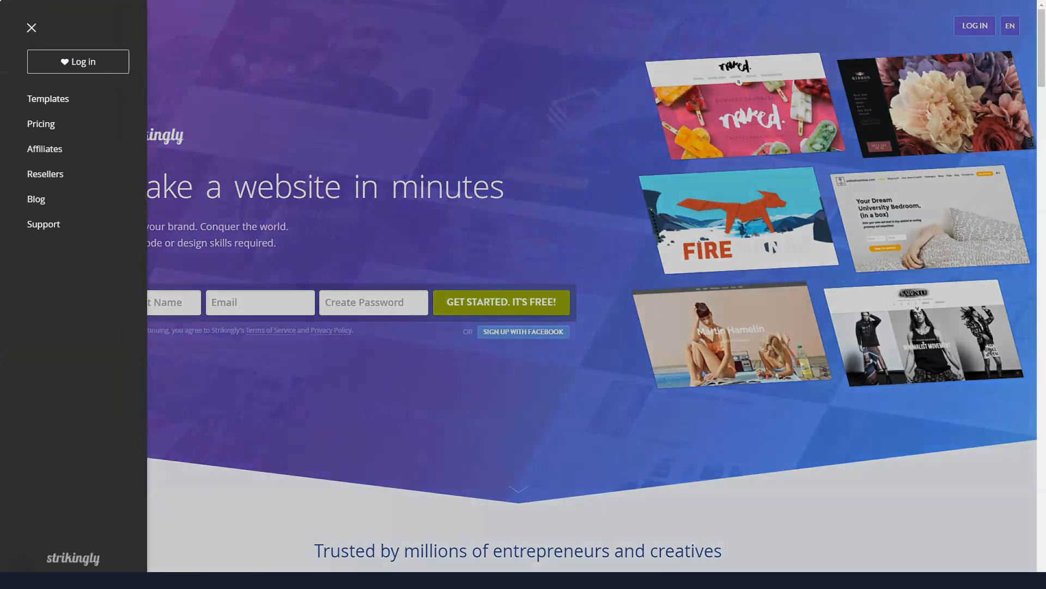
mouse_move(47, 98)
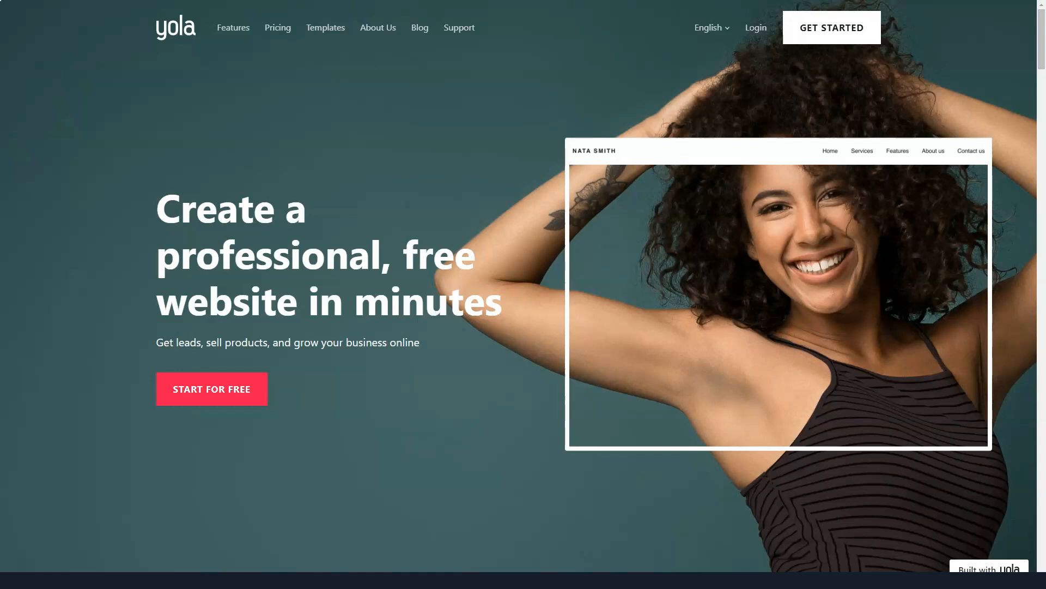
Scroll Yola's homepage past the free-website-on-all-devices pitch to the Easy to Use section
scroll(down, 3)
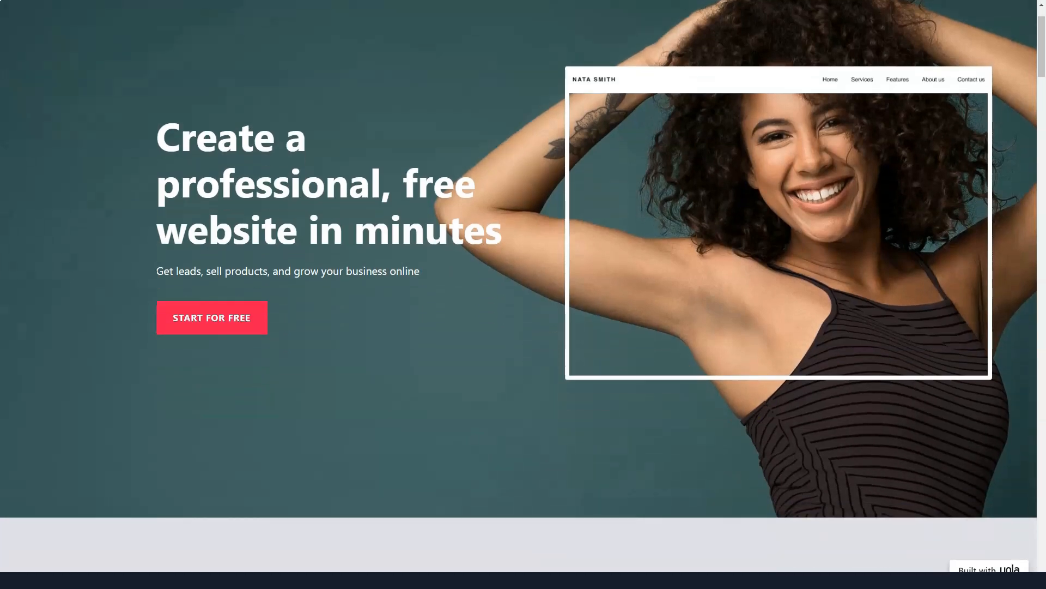
scroll(down, 3)
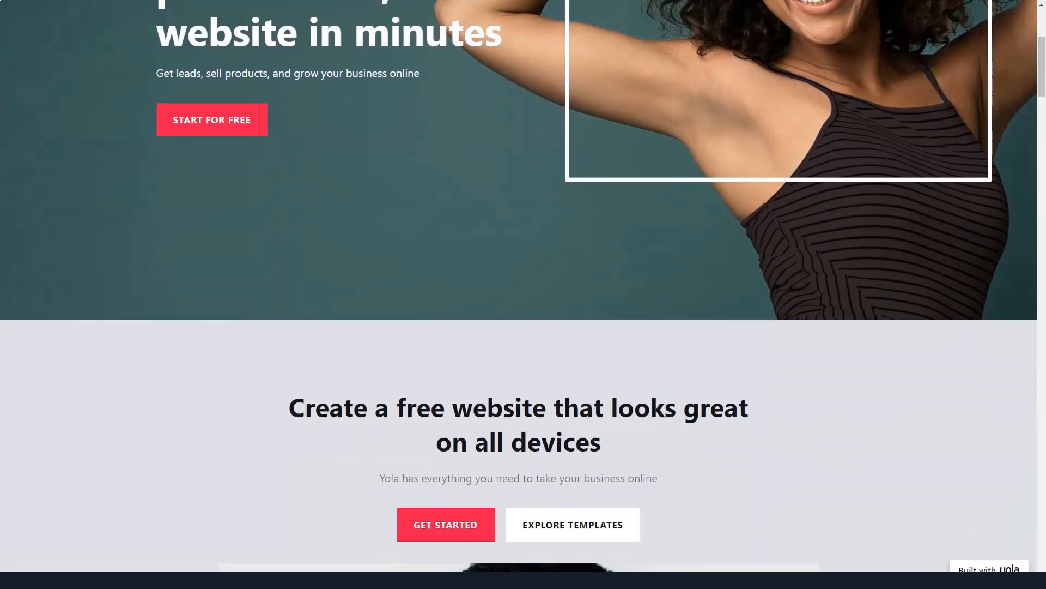
scroll(down, 3)
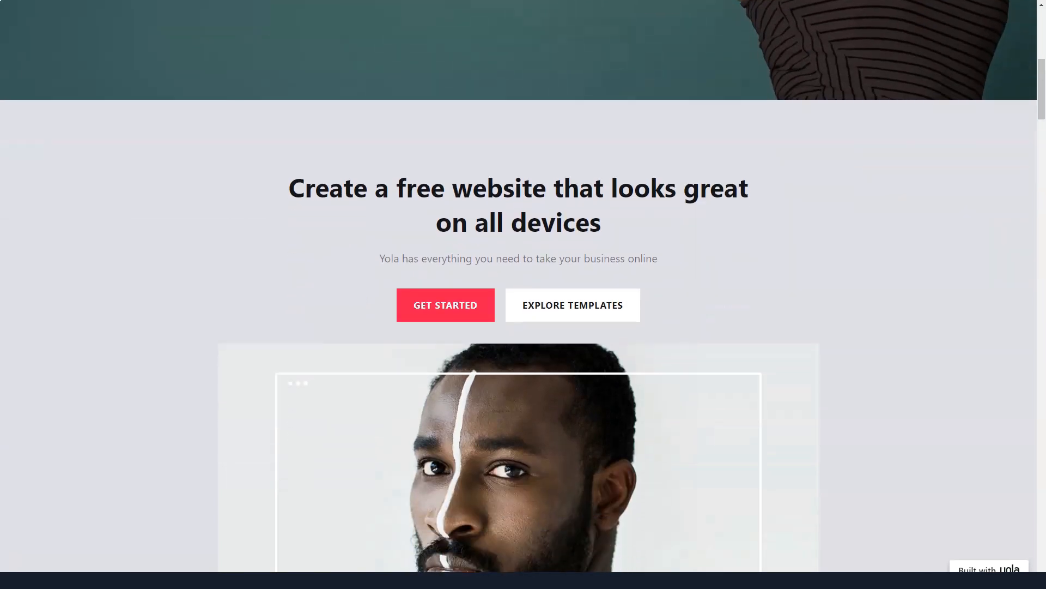
scroll(down, 3)
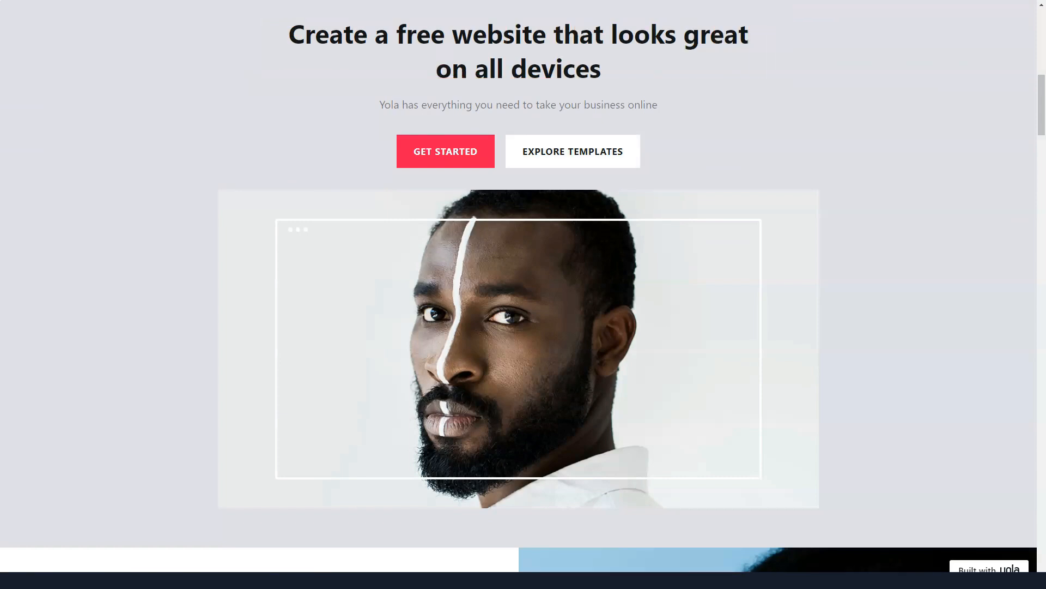
scroll(down, 3)
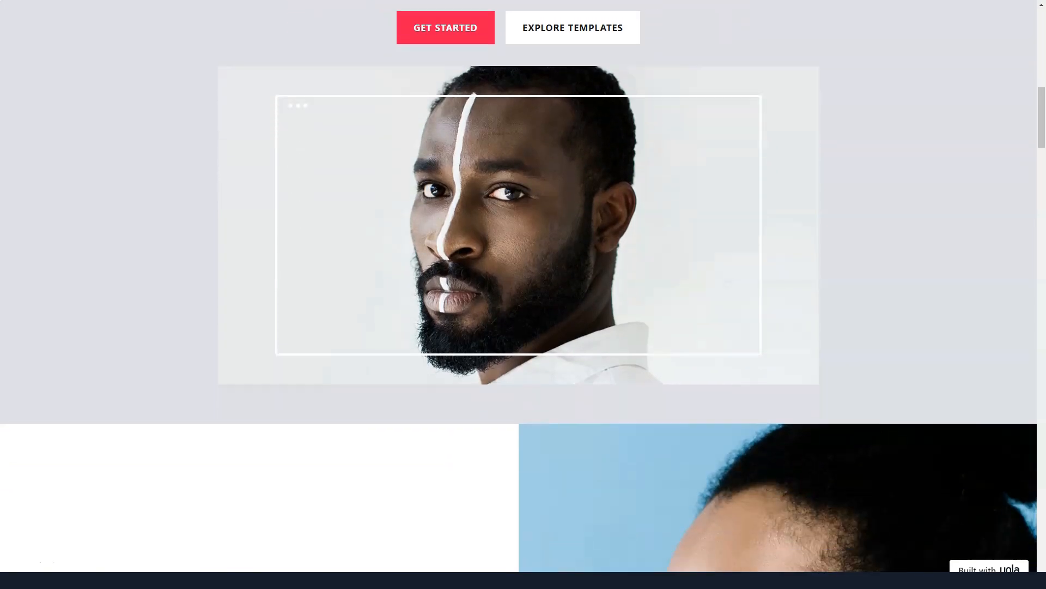
scroll(down, 3)
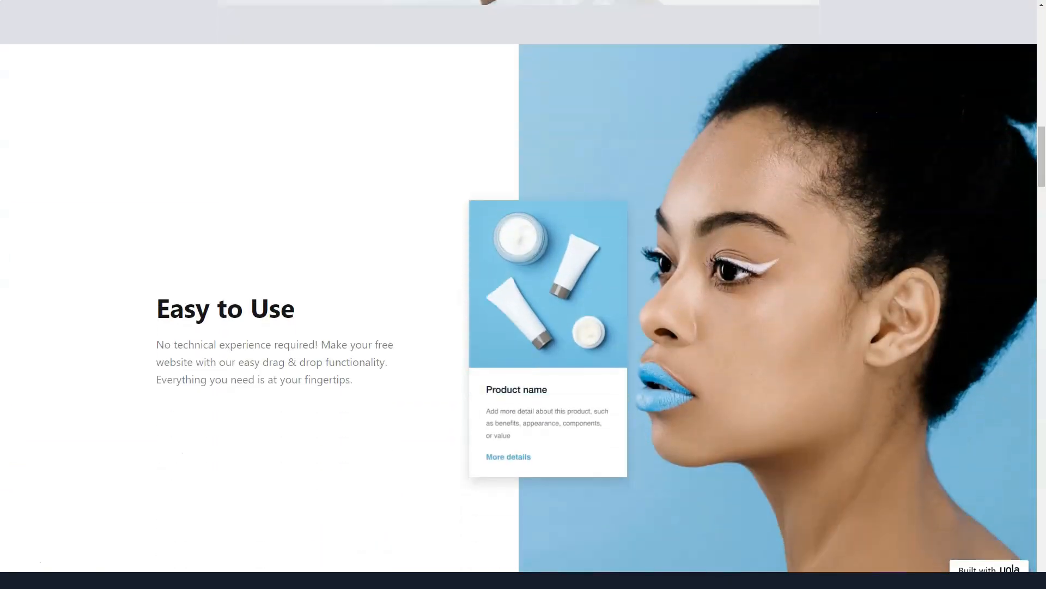
Scroll Yola's homepage through the Powerful & Flexible and Customize Your Site sections
scroll(down, 3)
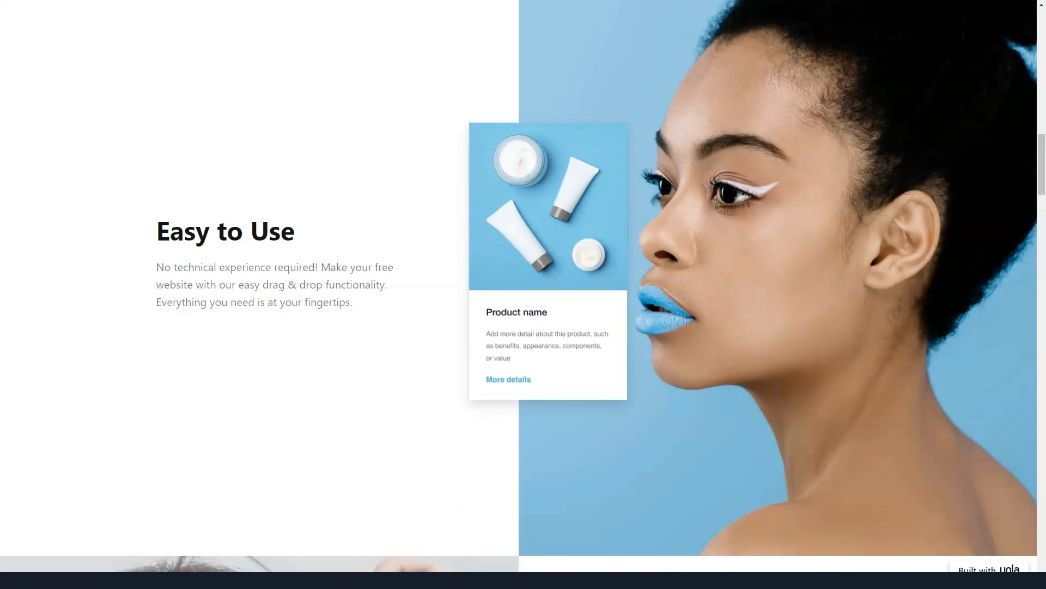
click(226, 231)
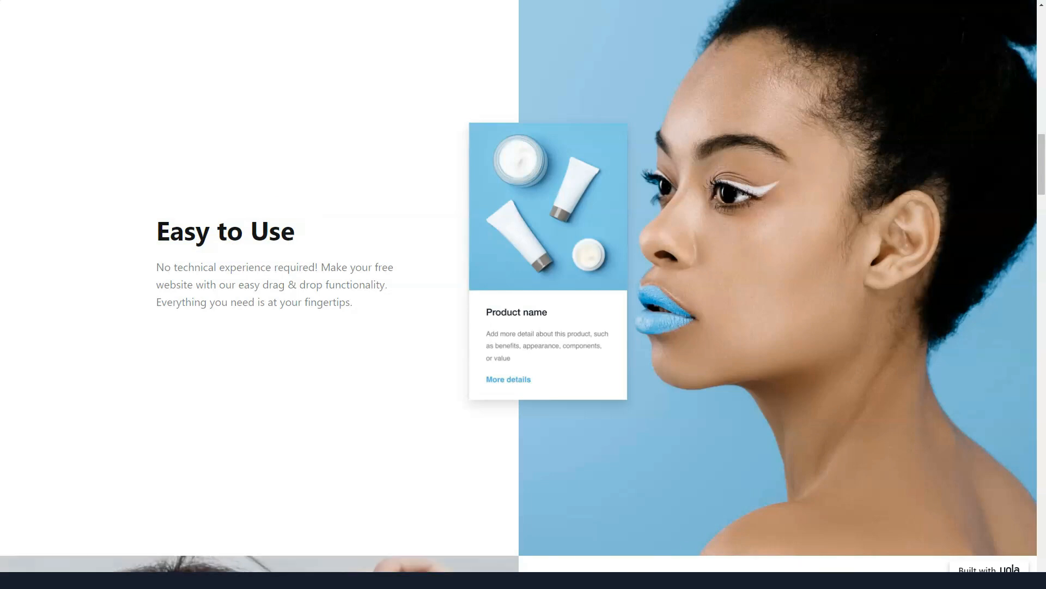
scroll(down, 3)
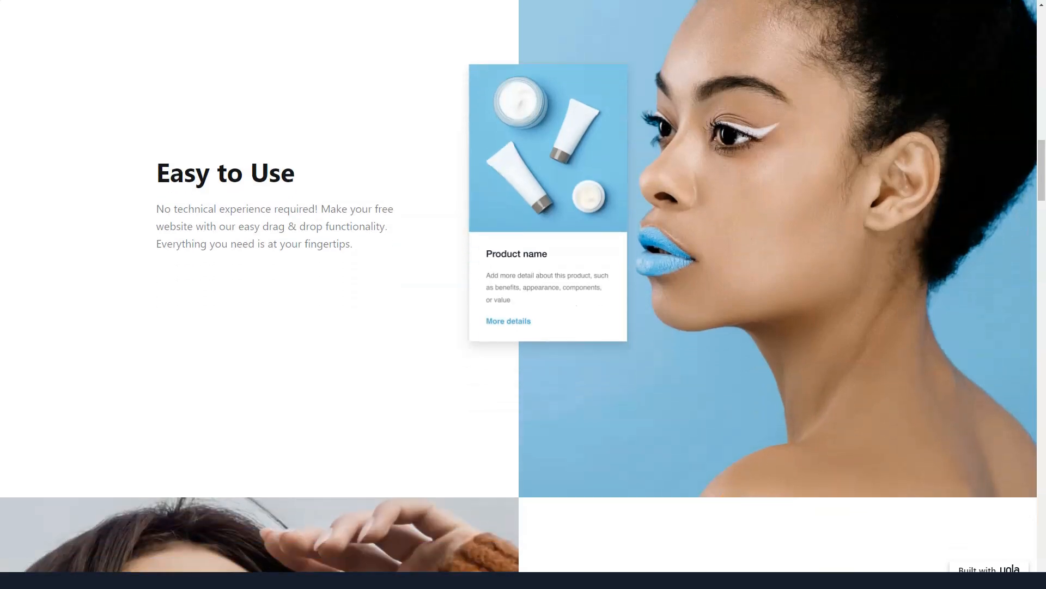
scroll(down, 3)
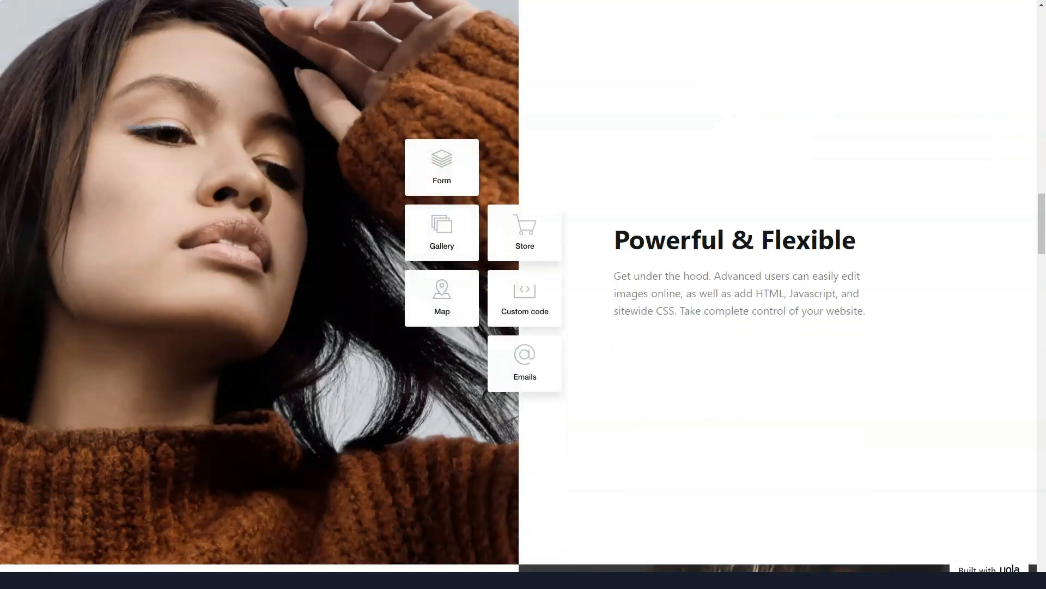
click(734, 240)
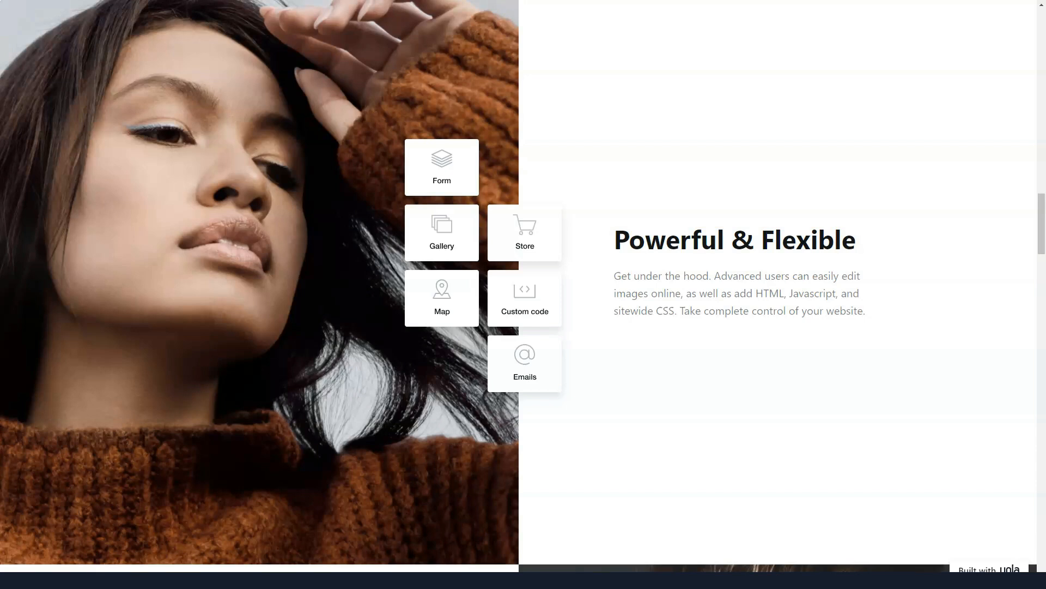
scroll(down, 3)
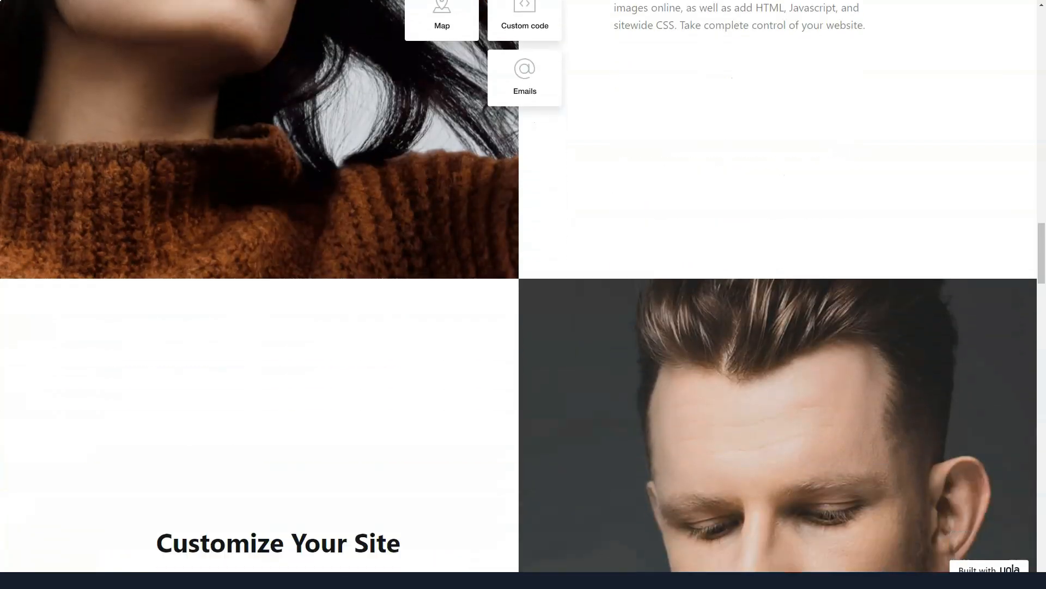
scroll(down, 3)
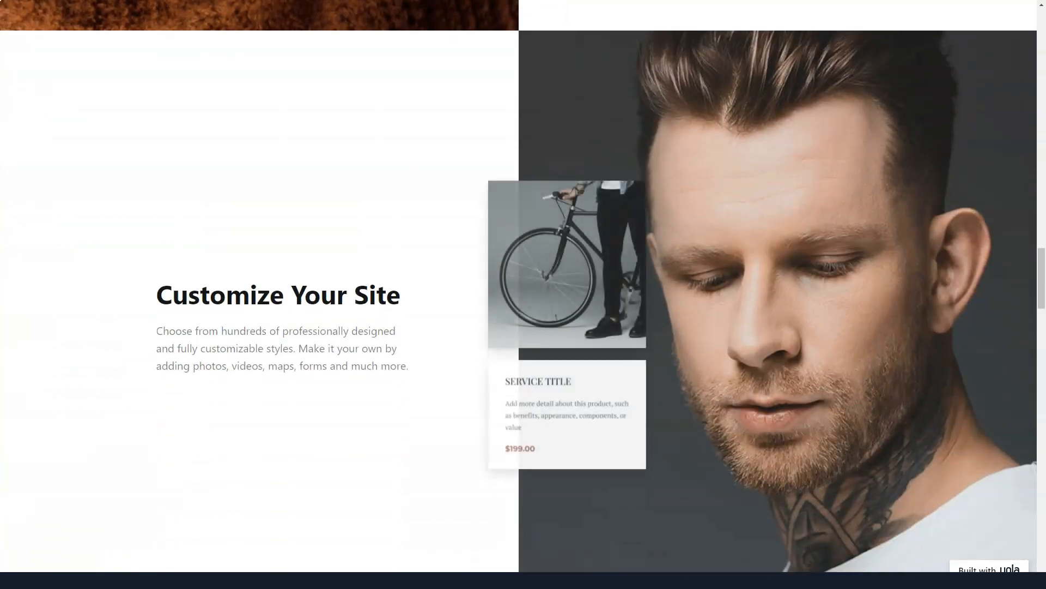
scroll(down, 3)
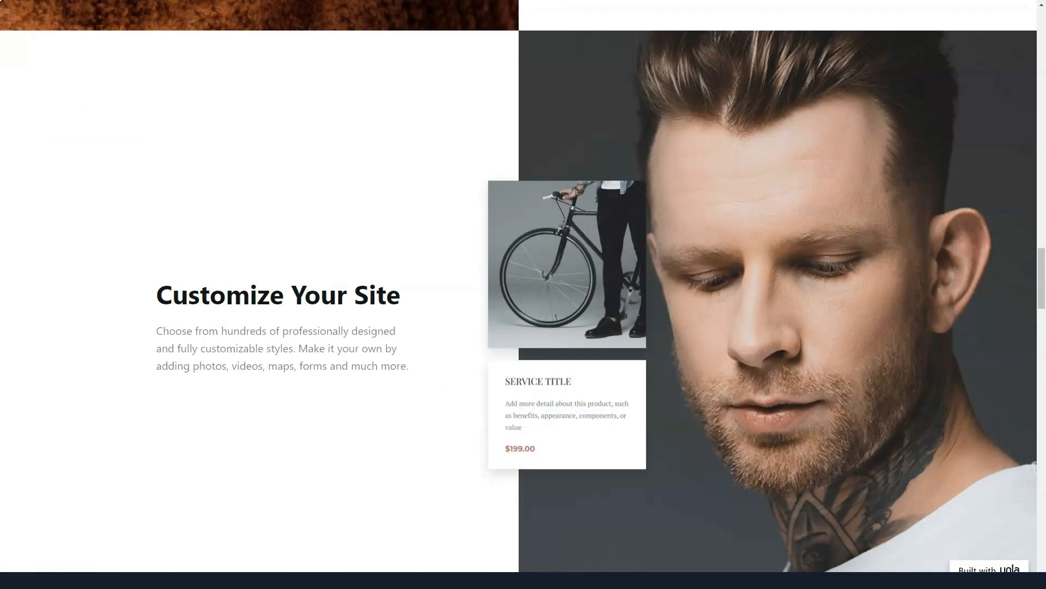
click(276, 294)
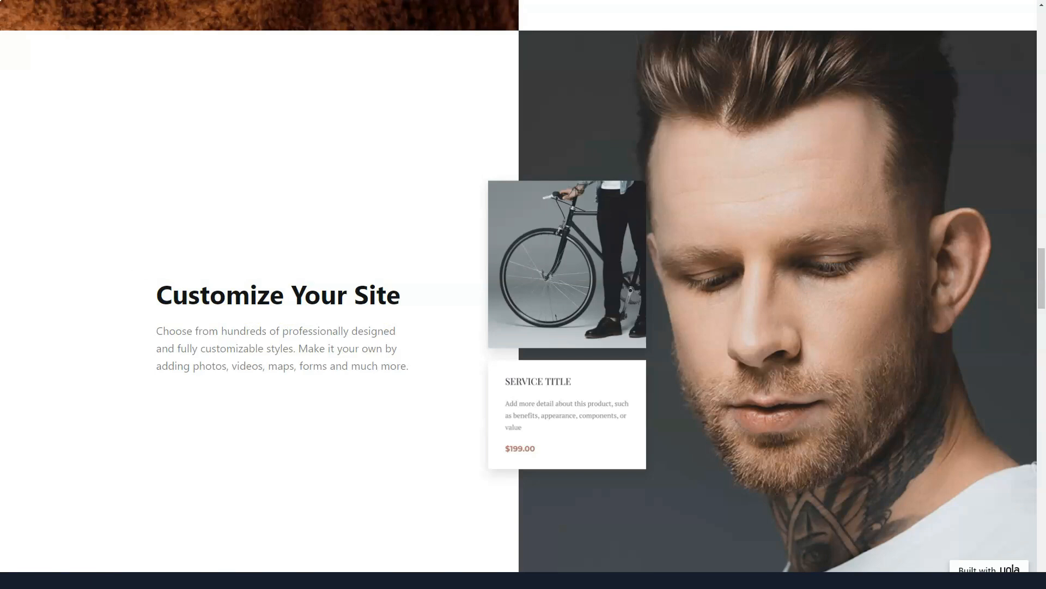
Continue past Premium Features and the best-in-class tools section to Publish Everywhere
scroll(down, 3)
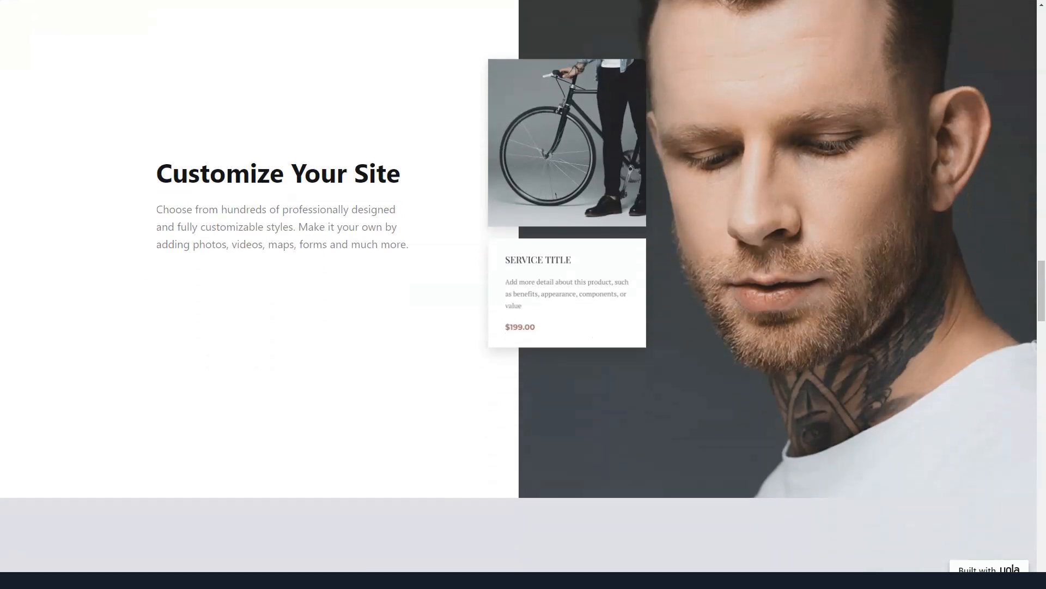
scroll(down, 3)
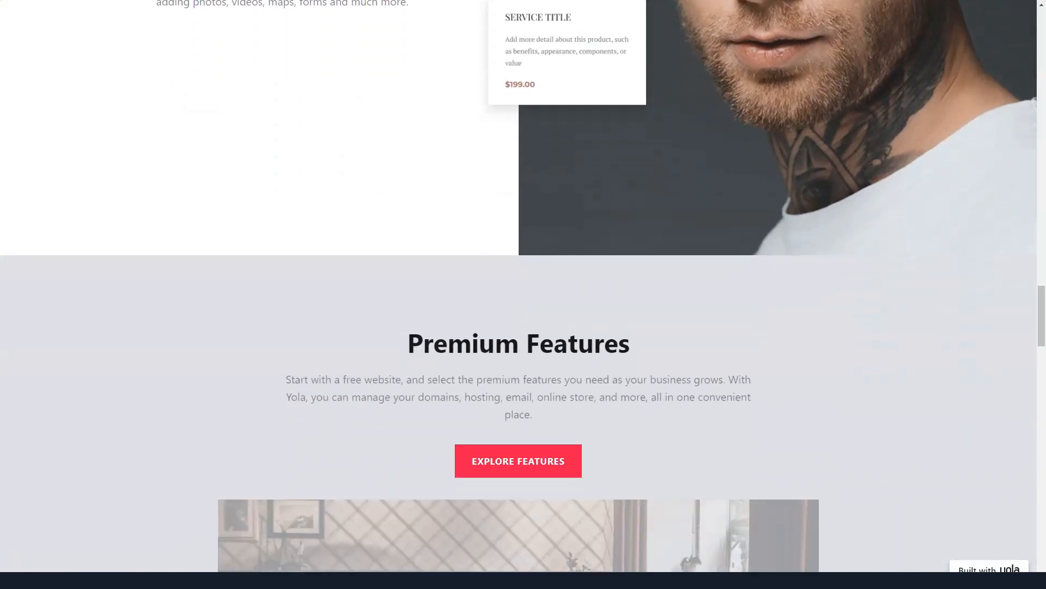
scroll(down, 3)
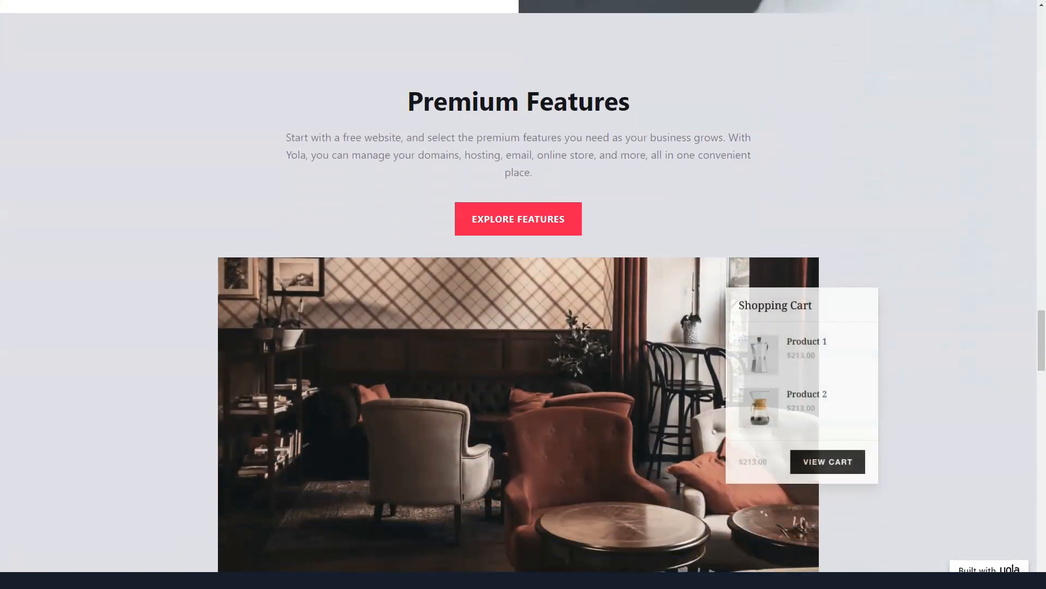
scroll(down, 3)
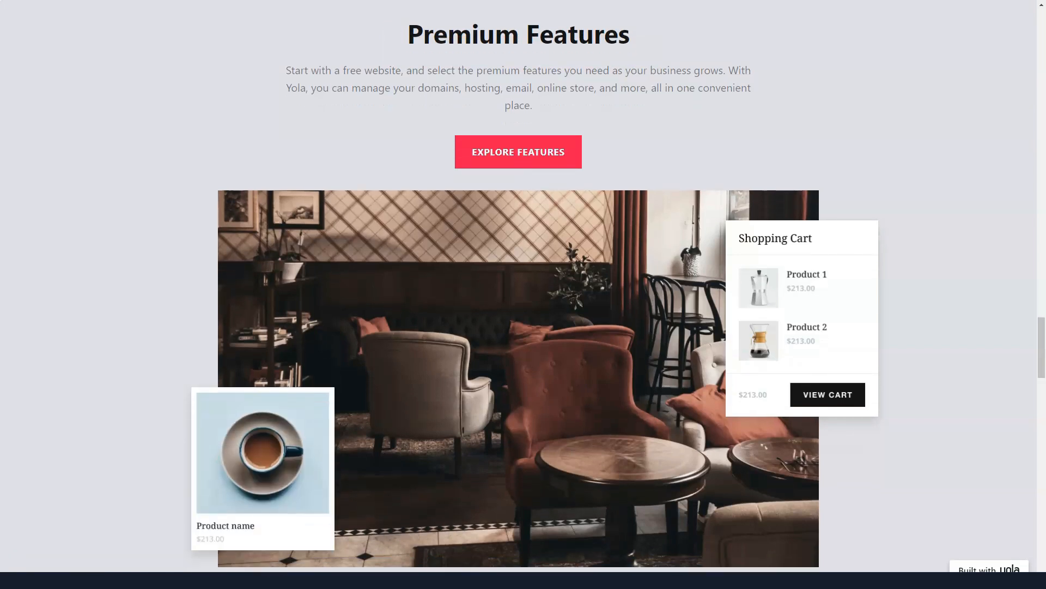
scroll(down, 3)
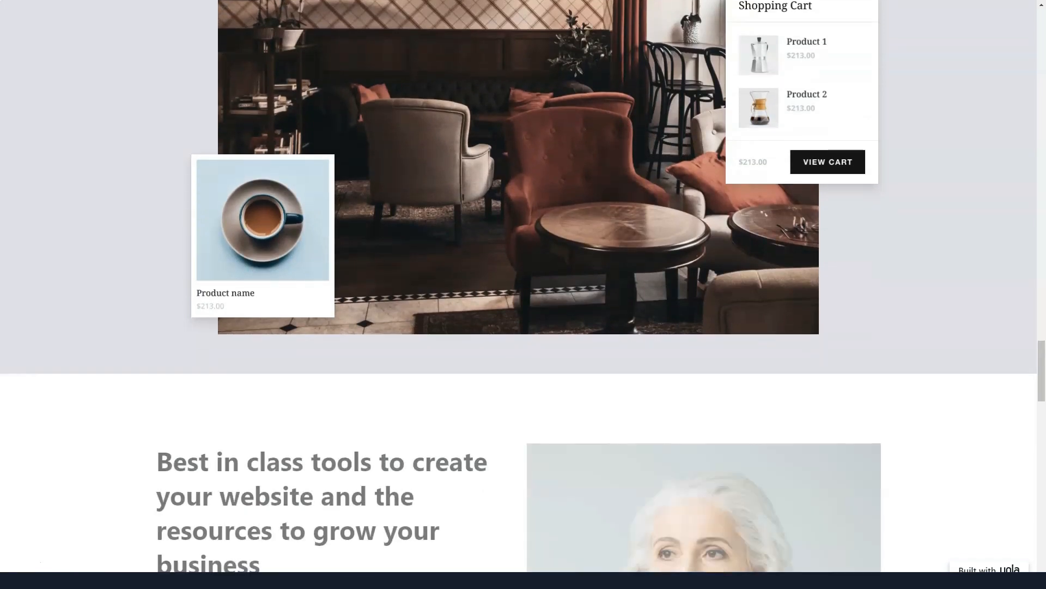
scroll(down, 3)
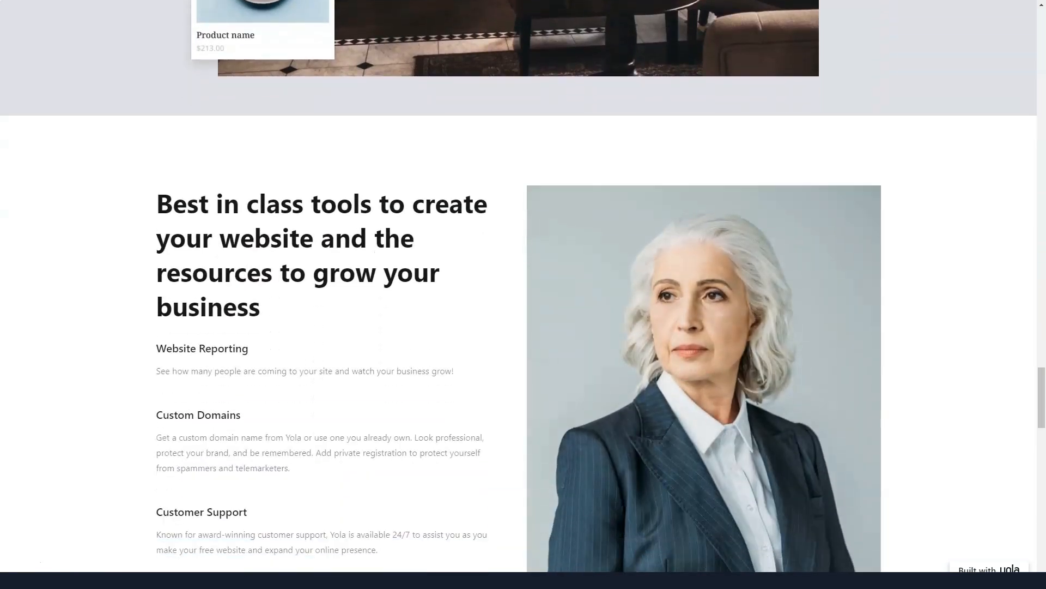
scroll(down, 3)
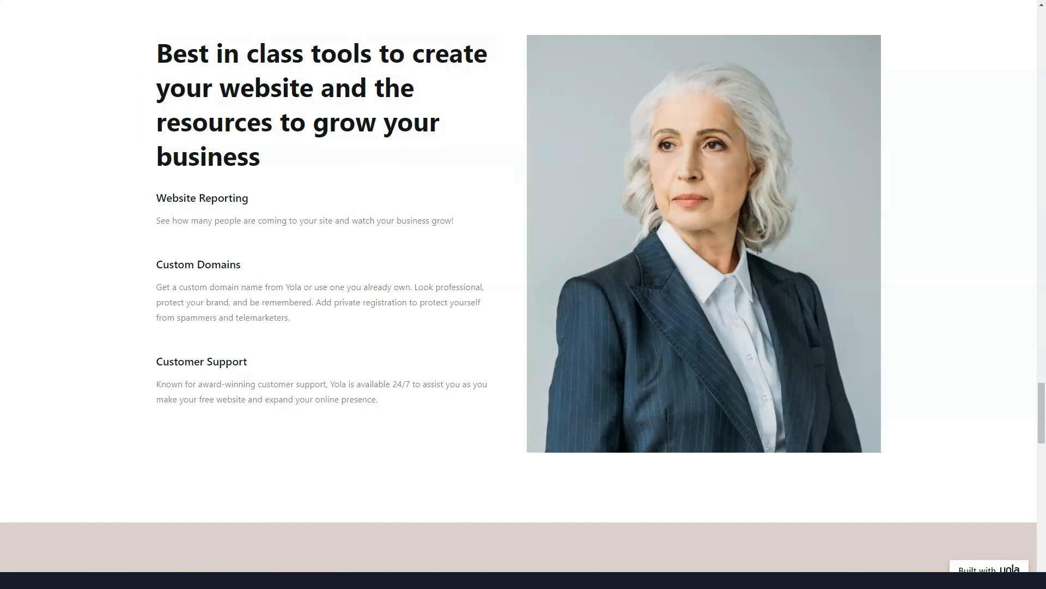
scroll(down, 3)
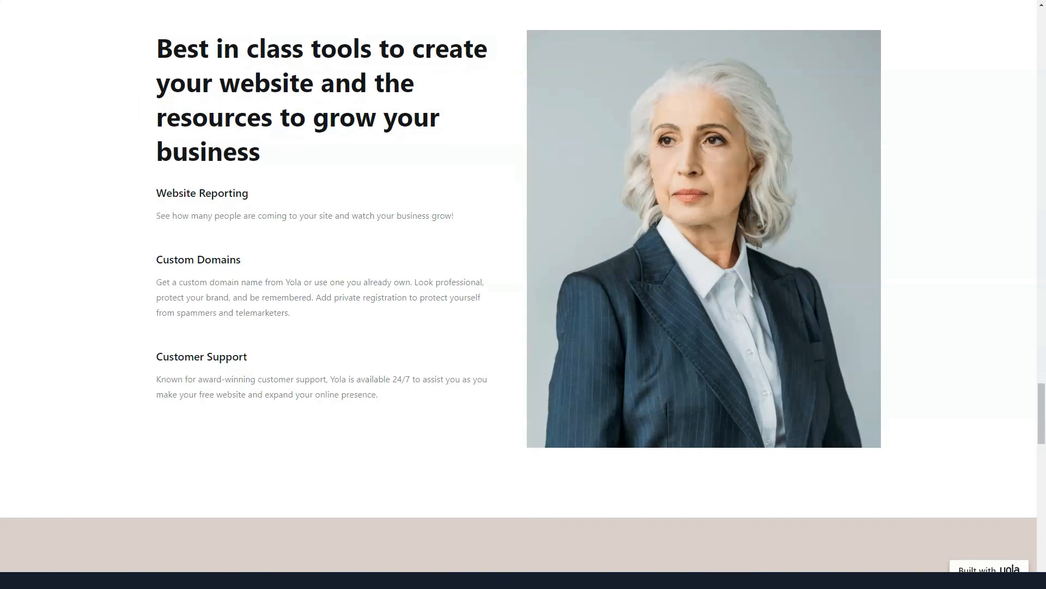
scroll(down, 3)
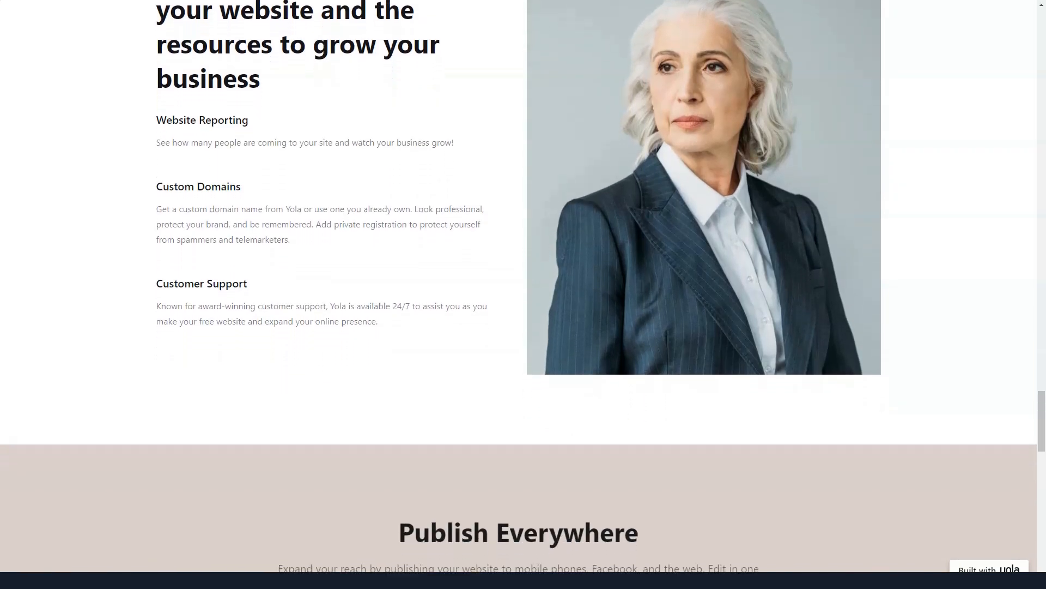
scroll(down, 3)
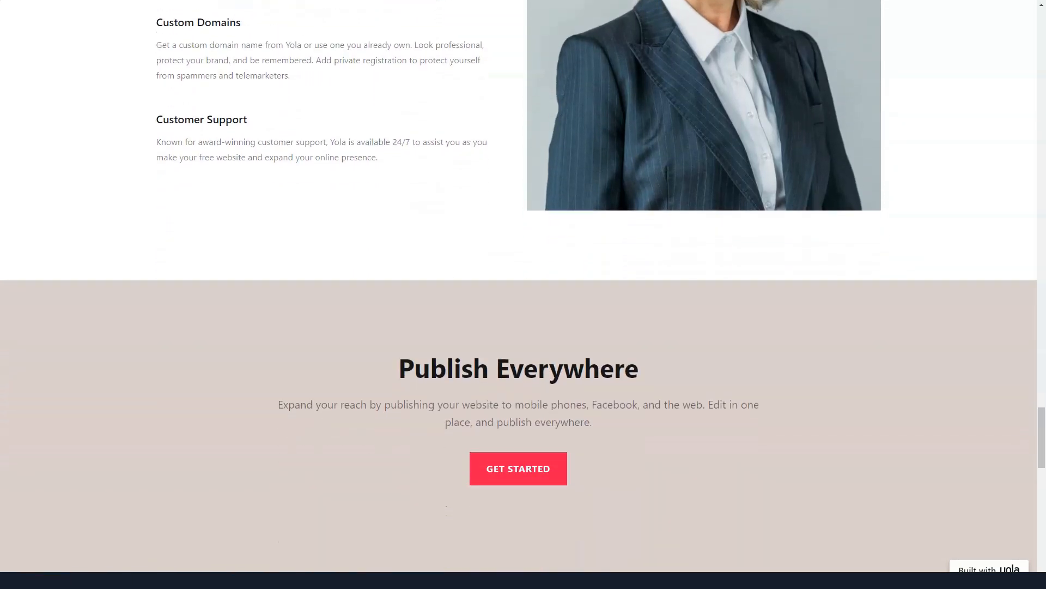
Scroll Yola's homepage past the press logos to the Grow your business online banner and footer
scroll(down, 3)
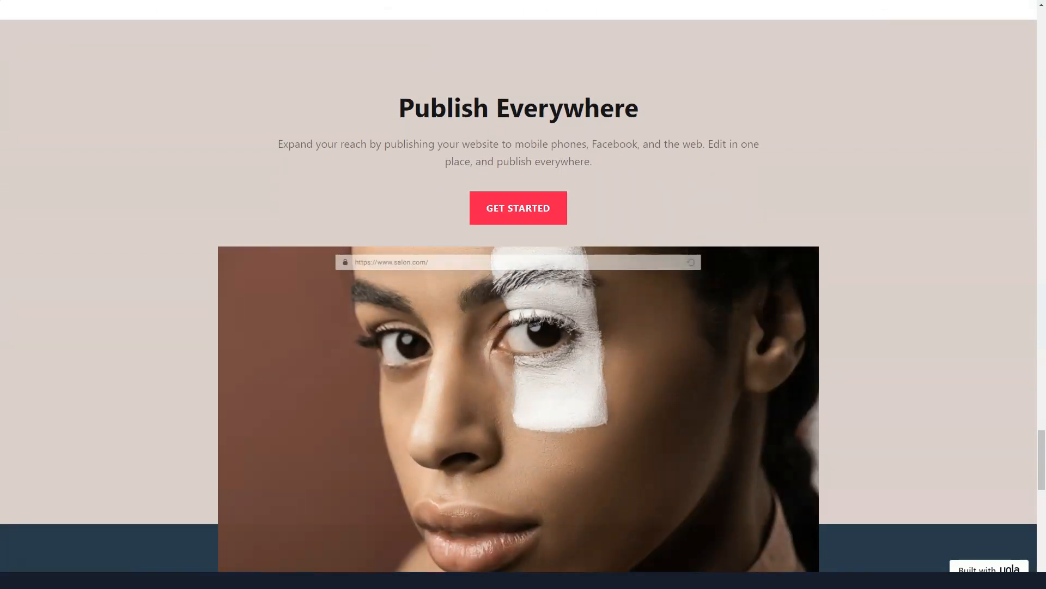
scroll(down, 3)
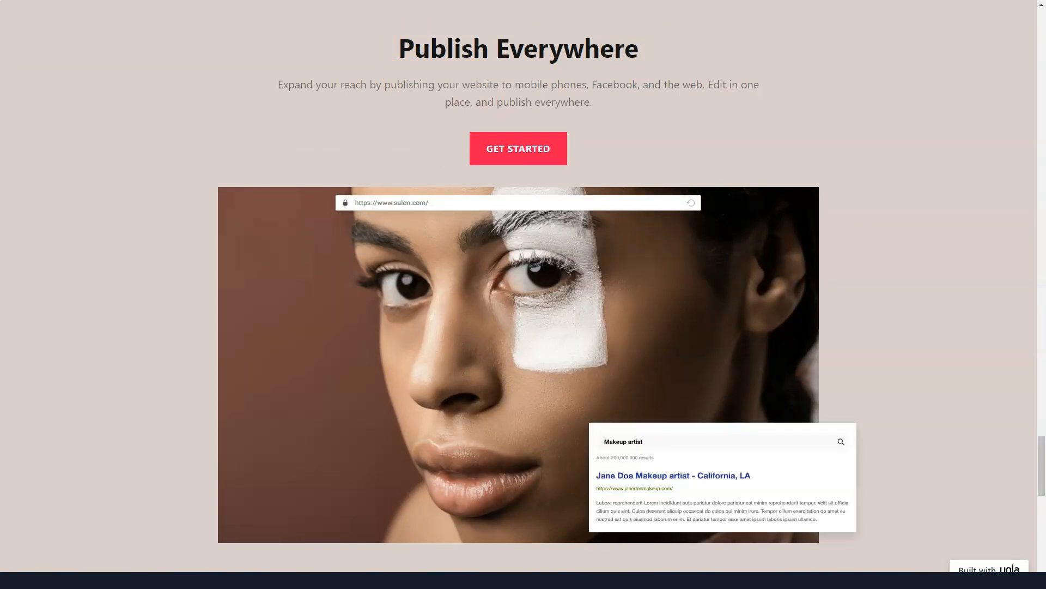
scroll(down, 3)
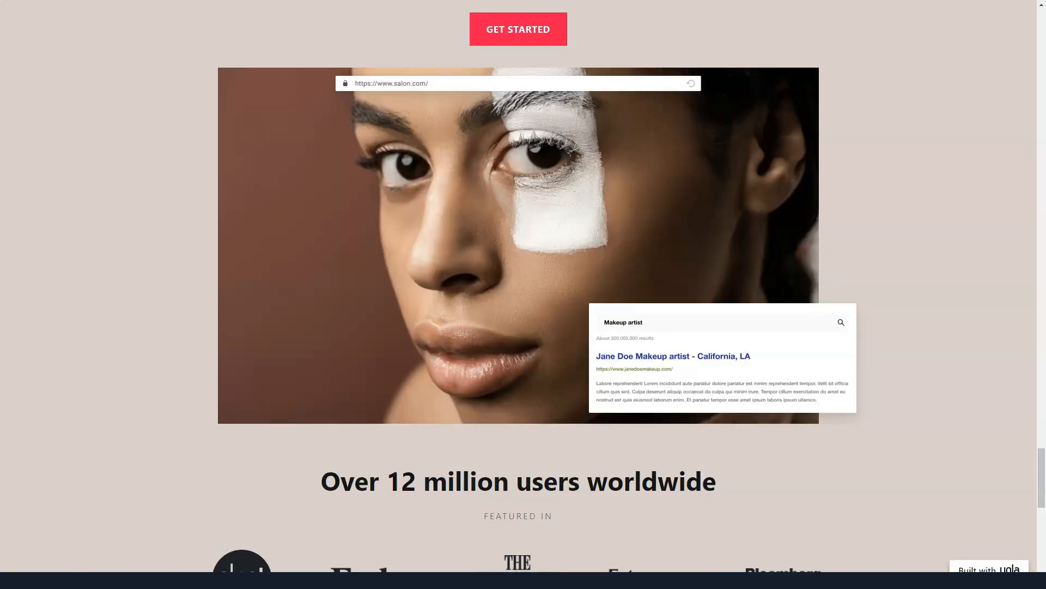
scroll(down, 3)
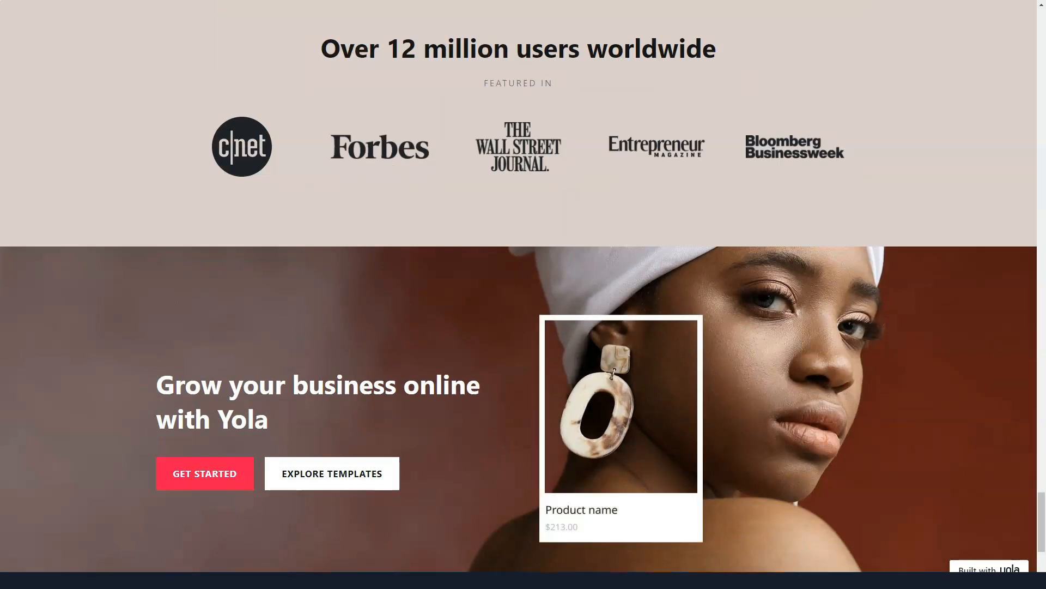
scroll(down, 3)
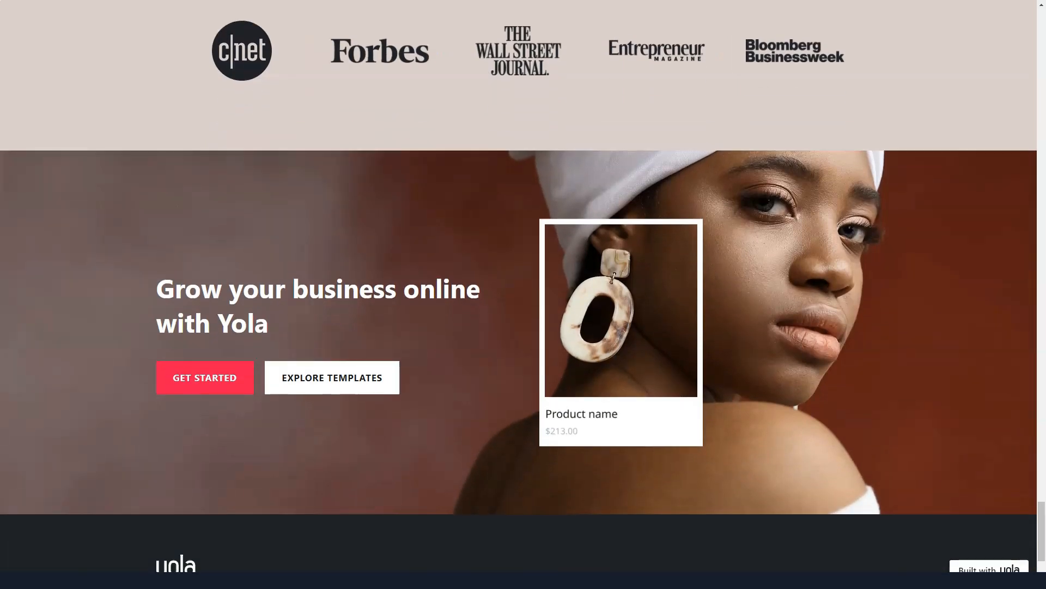
scroll(down, 3)
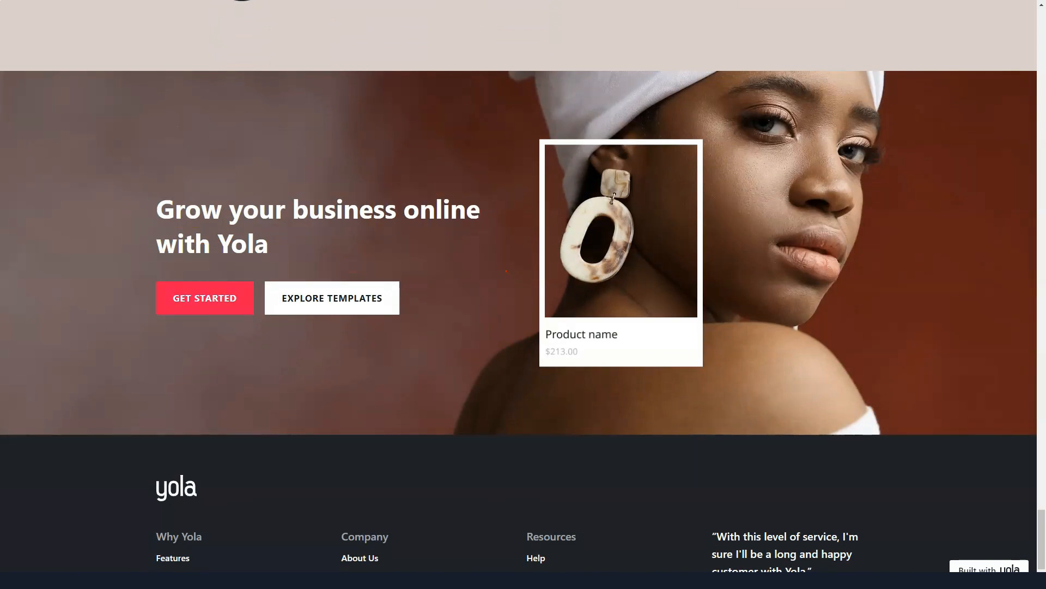
scroll(up, 3)
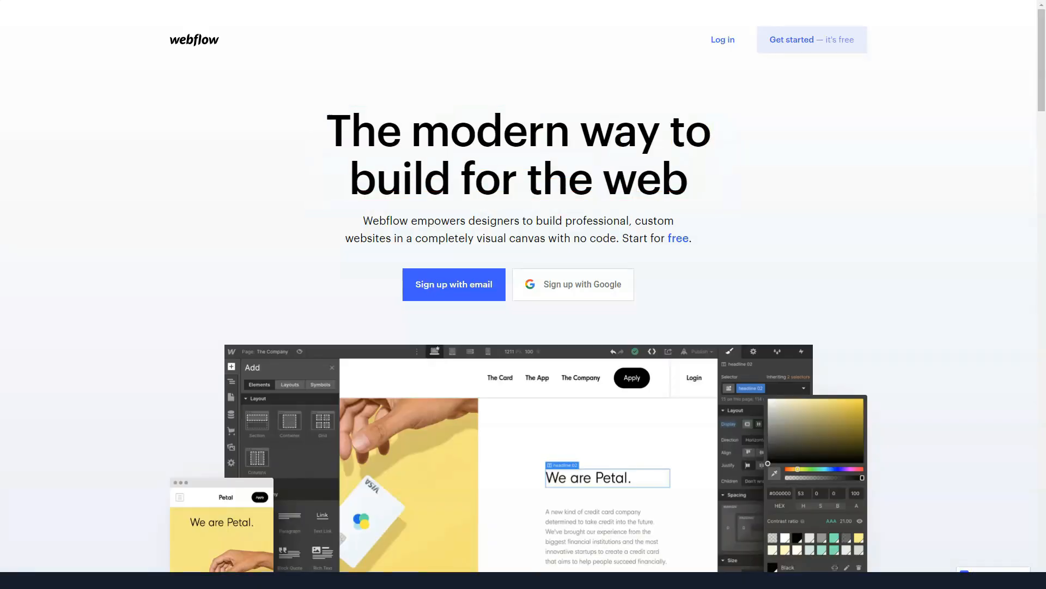
Scroll Webflow's homepage through Build, Launch and Grow to Get up and running fast
scroll(down, 3)
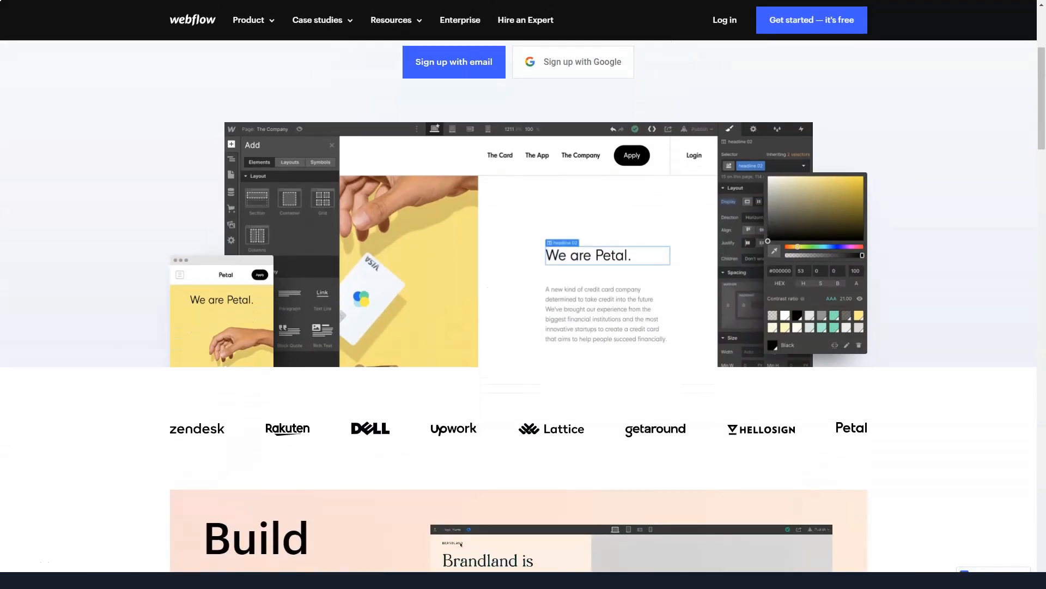
scroll(down, 3)
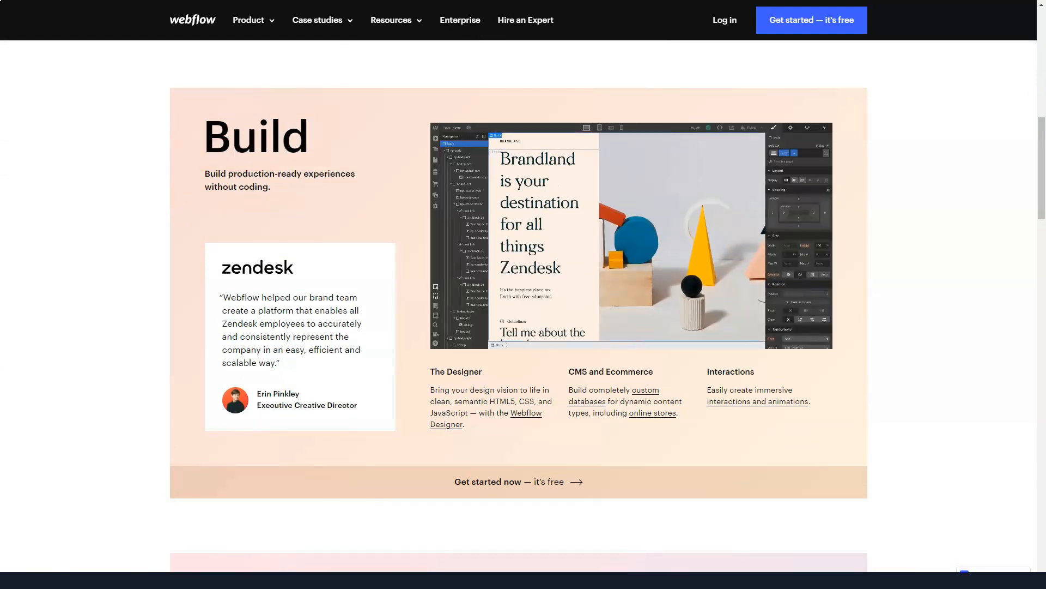
scroll(down, 3)
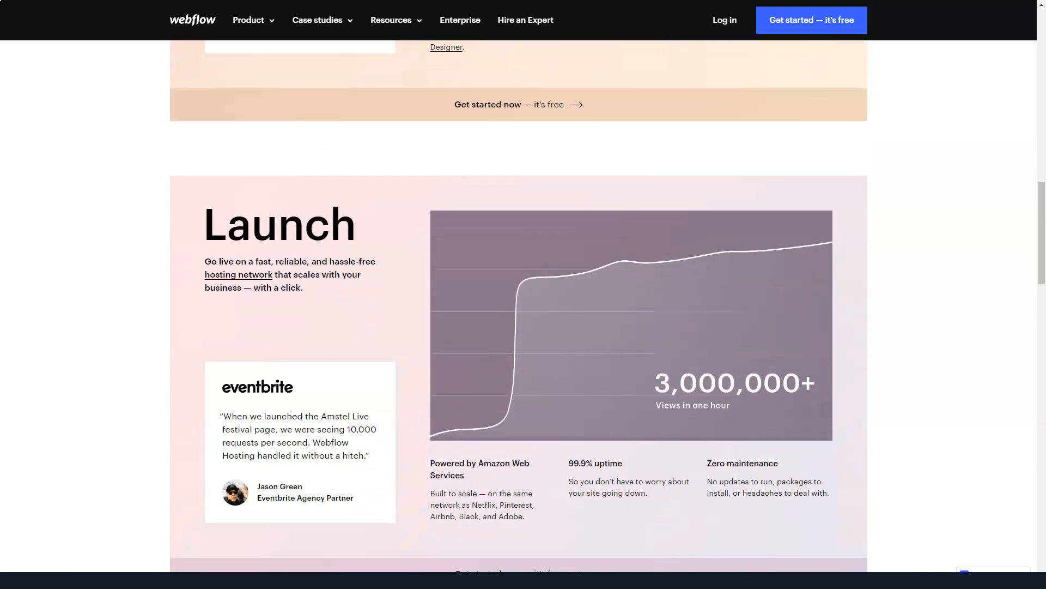
scroll(down, 3)
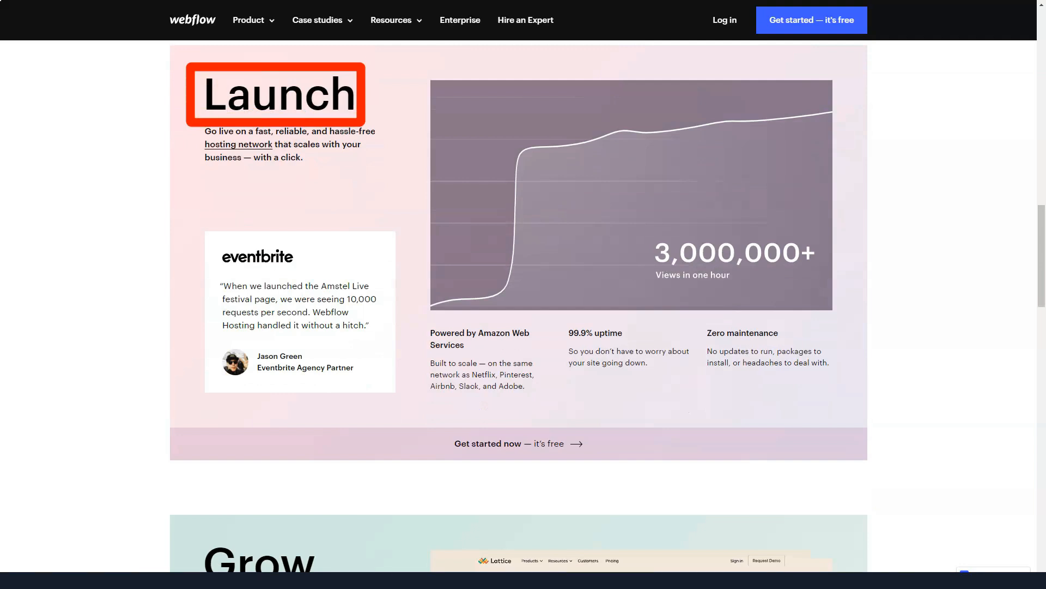
scroll(down, 3)
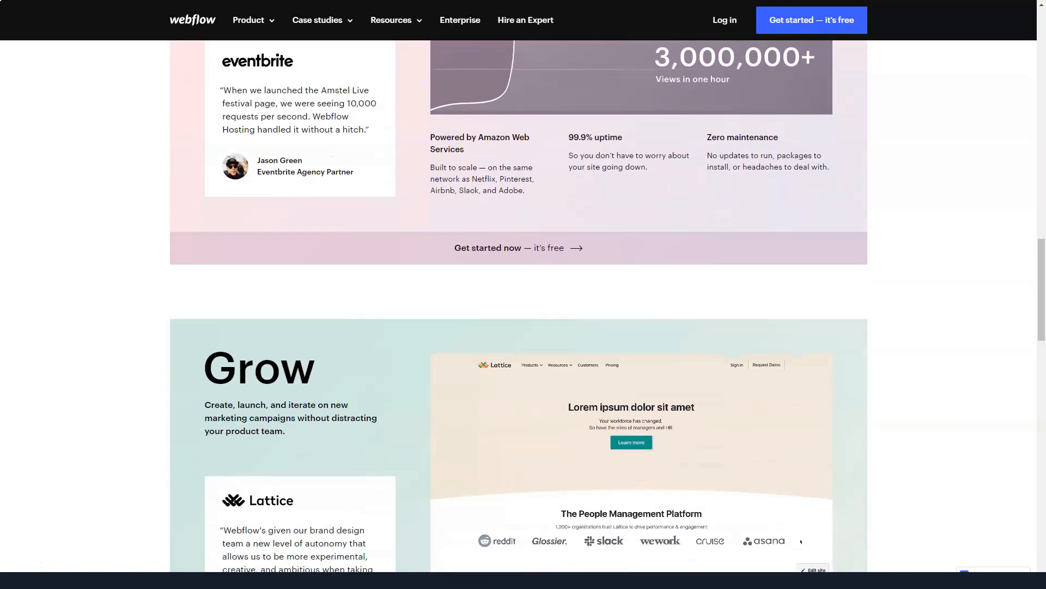
scroll(down, 3)
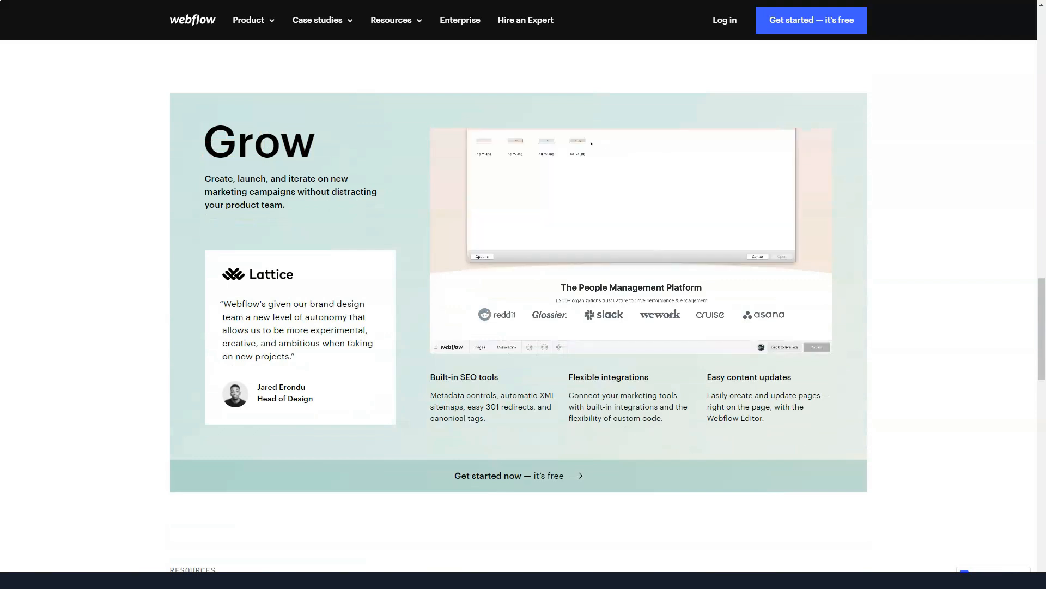
scroll(down, 3)
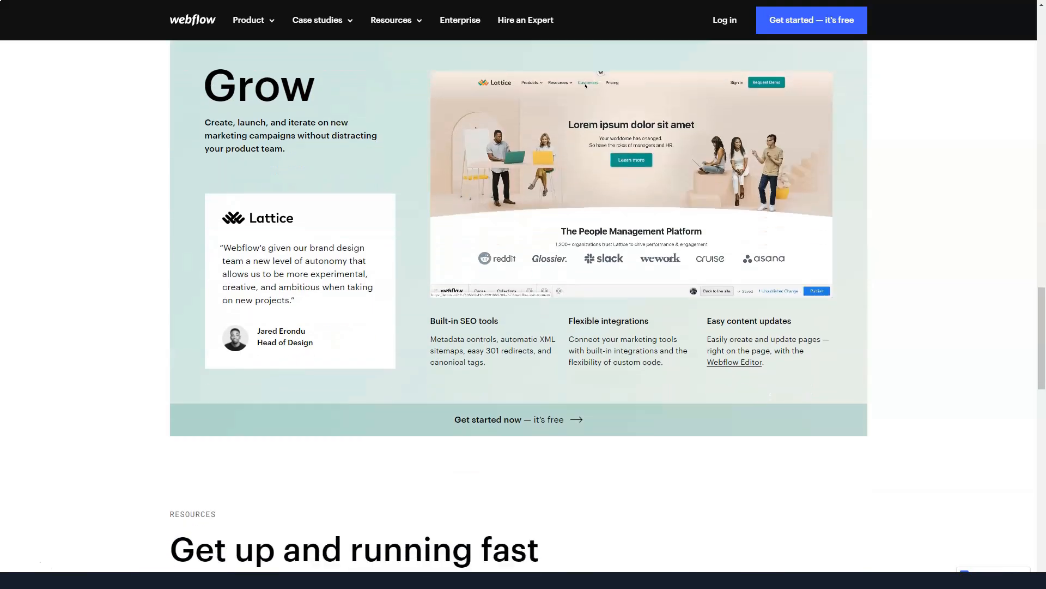
scroll(down, 3)
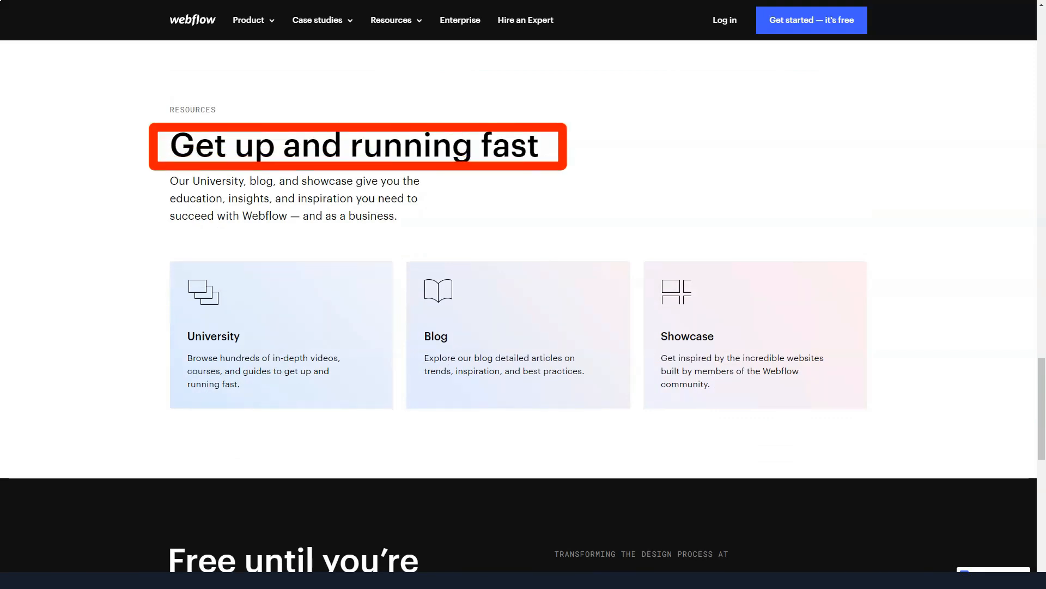
Scroll past Webflow's closing sign-up section and open the Designer product page
scroll(down, 3)
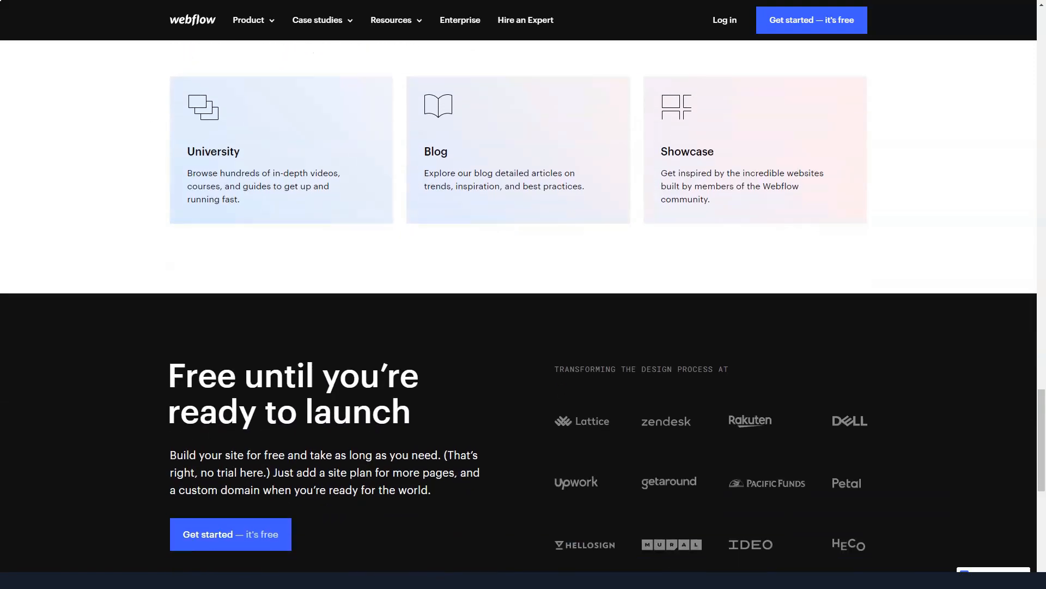
scroll(down, 3)
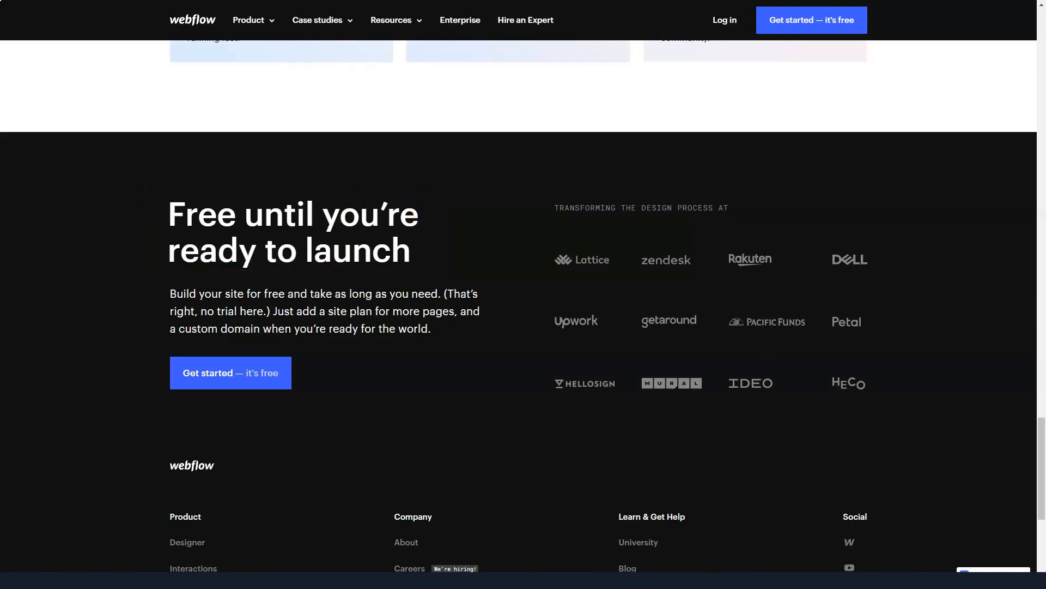
click(249, 20)
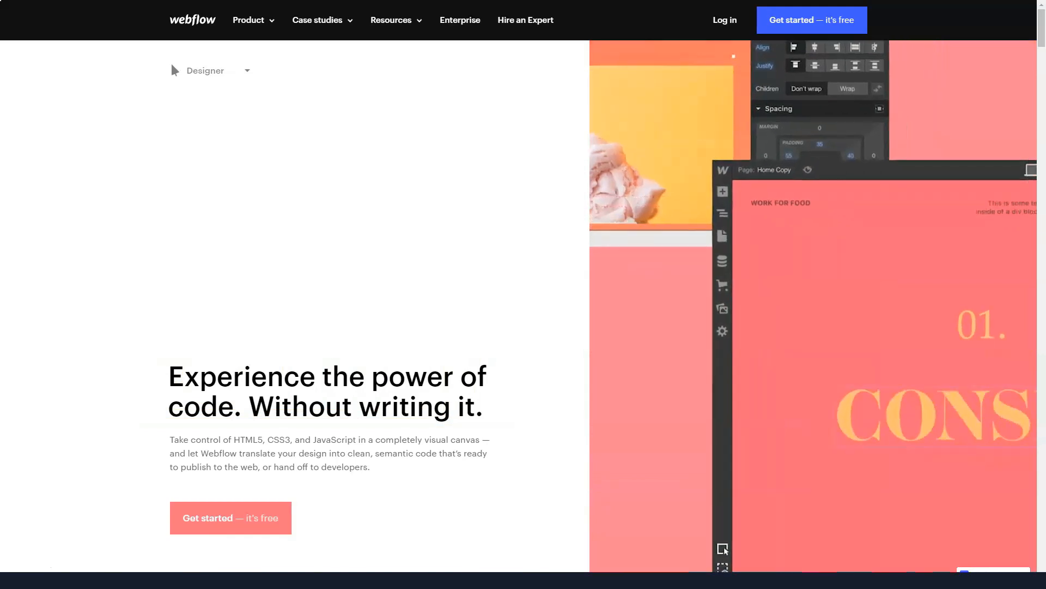
Follow the Designer page's Structure section via the Symbols outline link to designing with real content
scroll(down, 3)
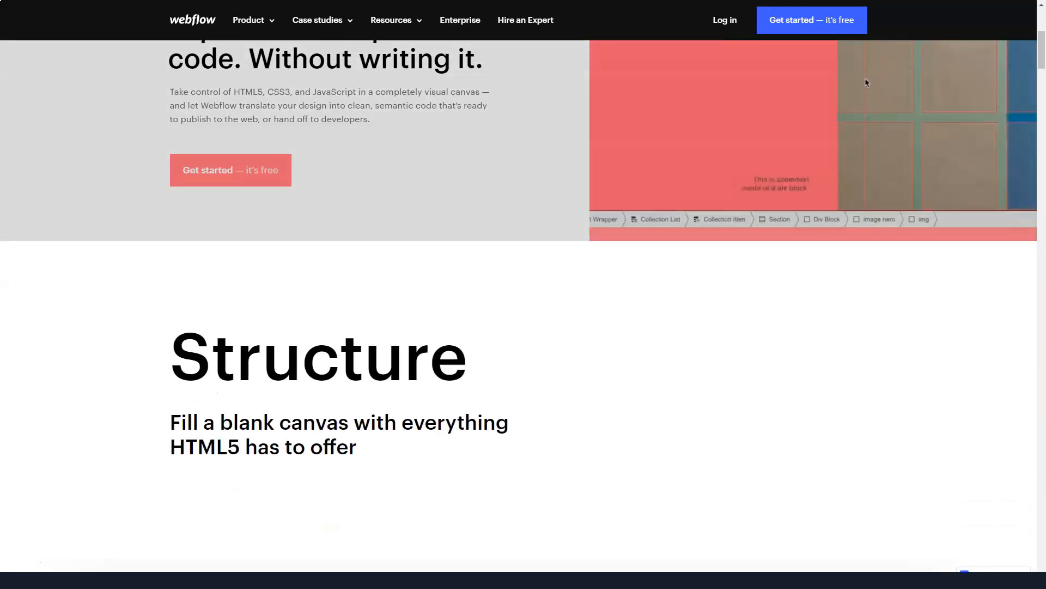
scroll(down, 3)
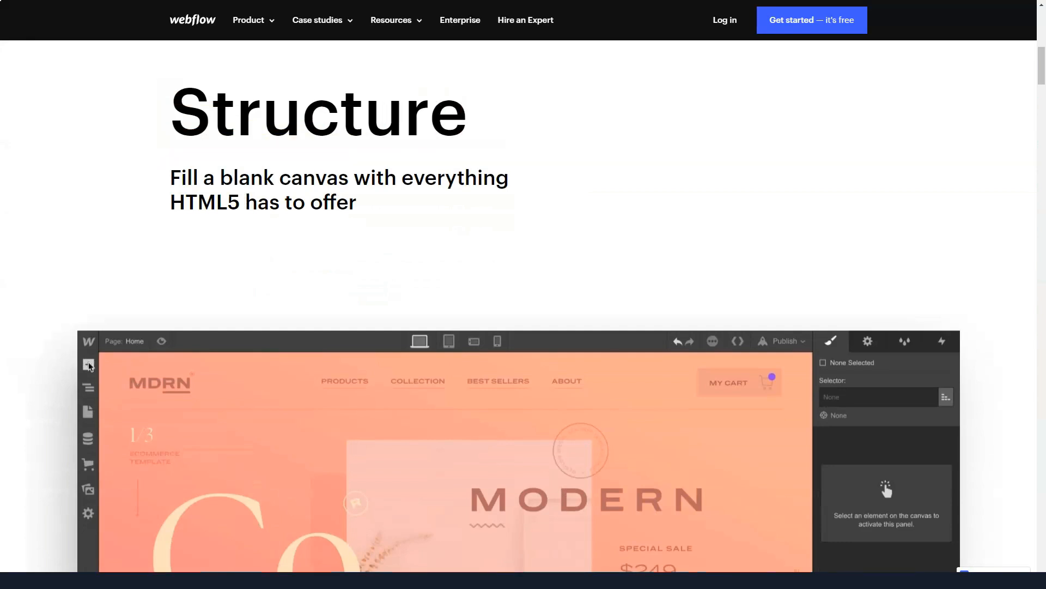
scroll(down, 3)
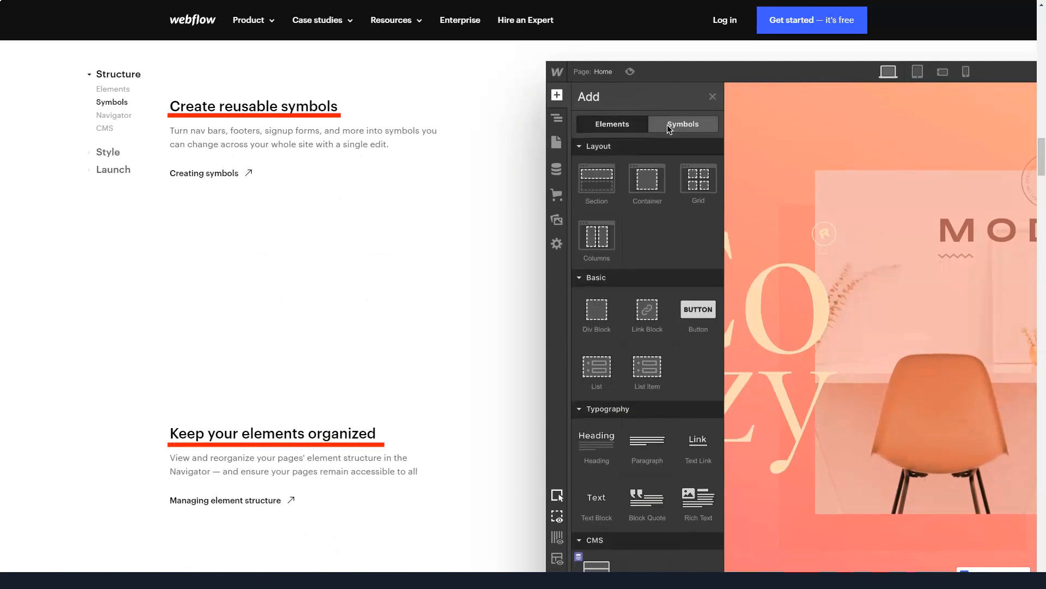
click(682, 124)
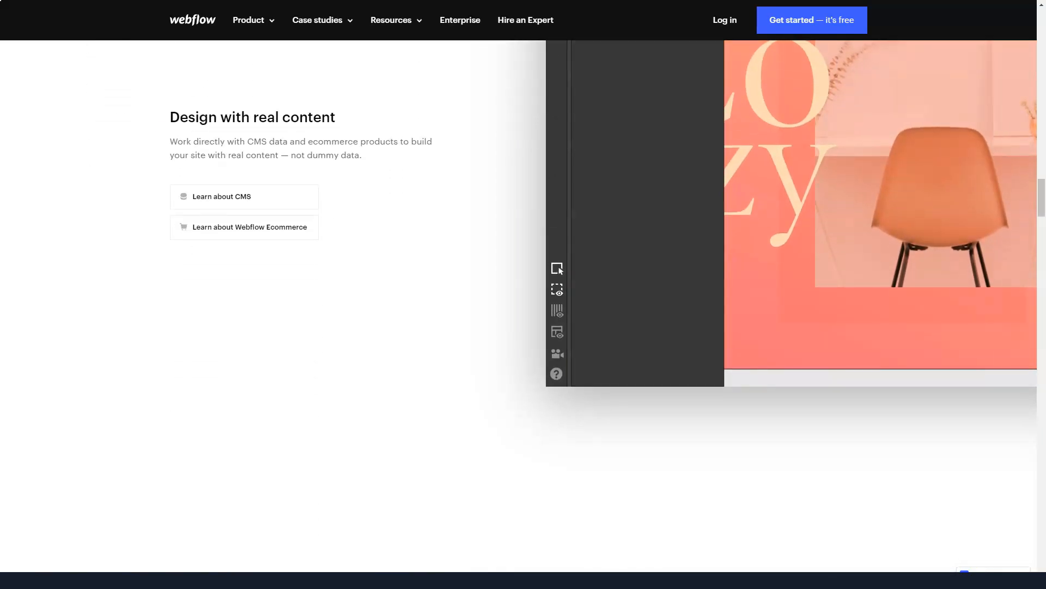
scroll(down, 3)
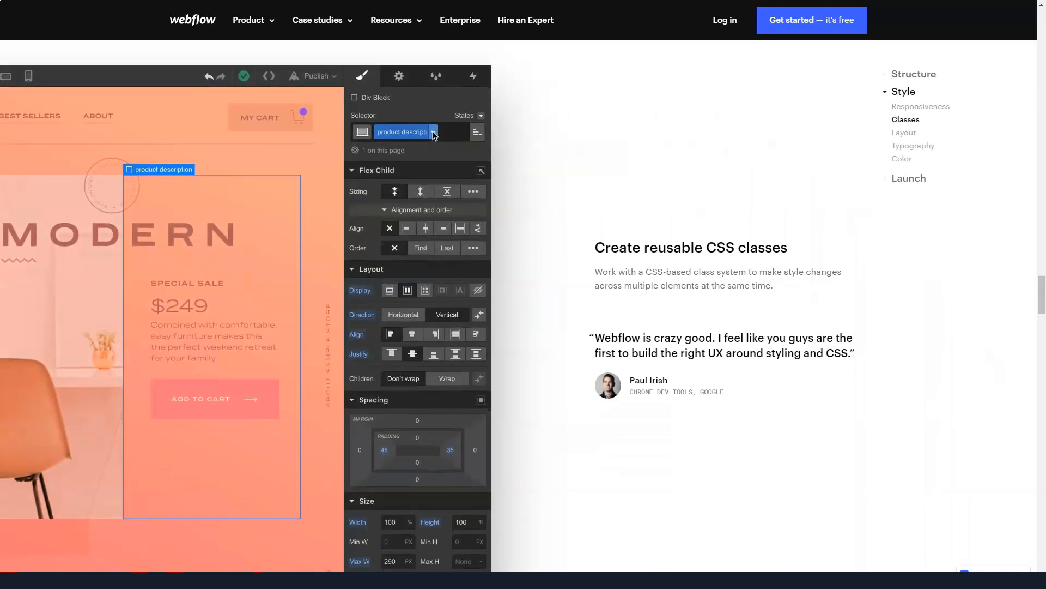
Move through the Designer page's Classes and Layout features to the Launch section's Publish topic
text(a)
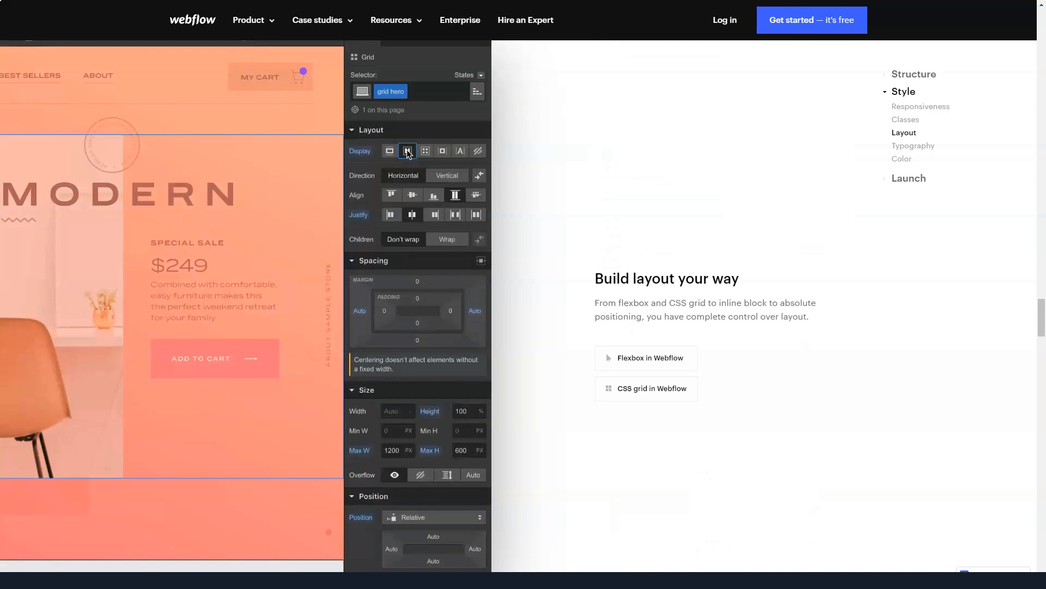
click(425, 150)
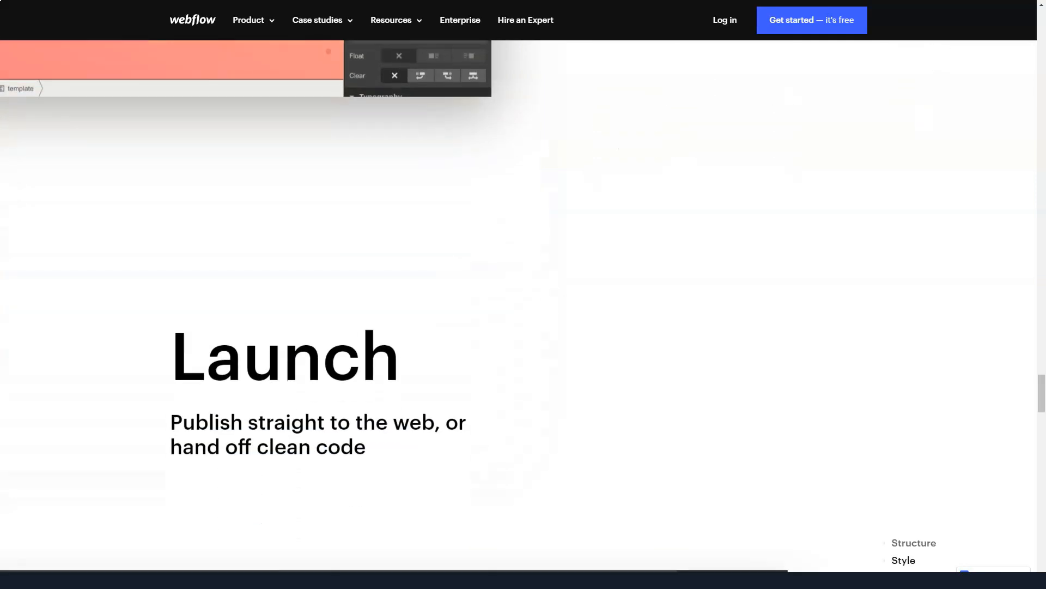
scroll(down, 3)
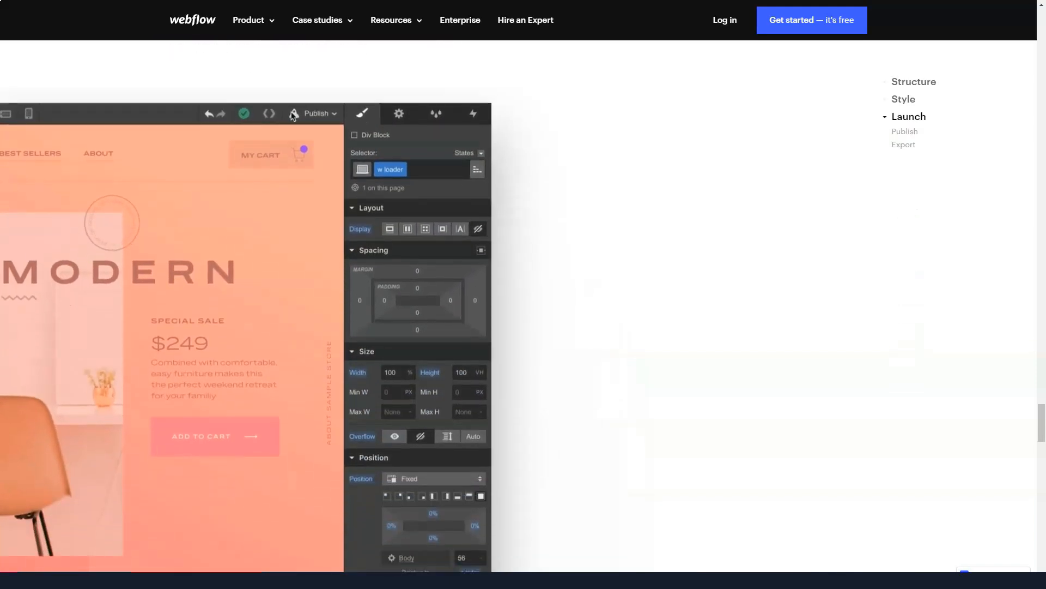
click(909, 116)
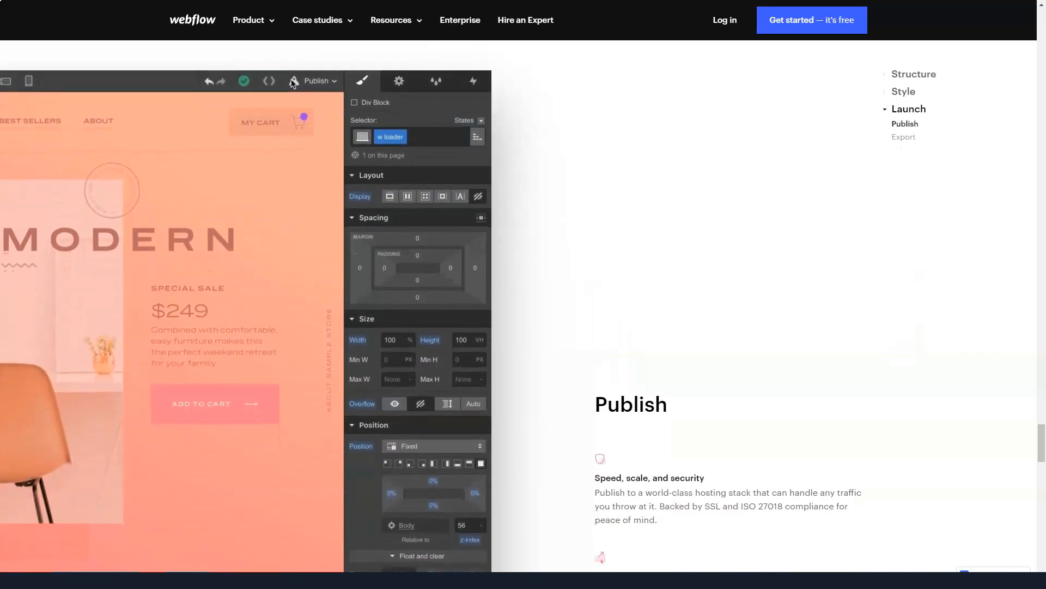